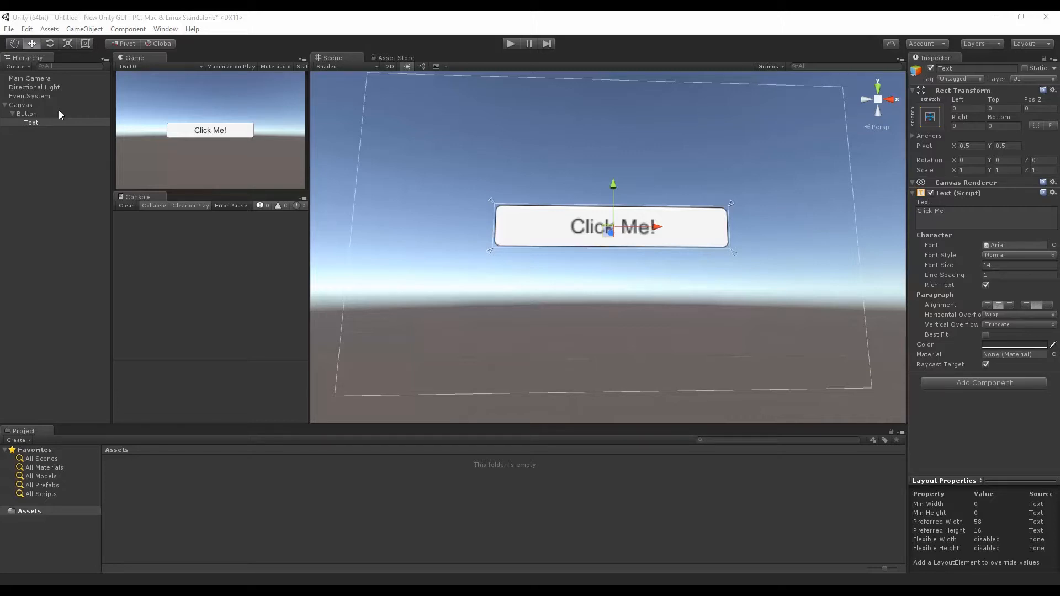
pyautogui.moveTo(105, 131)
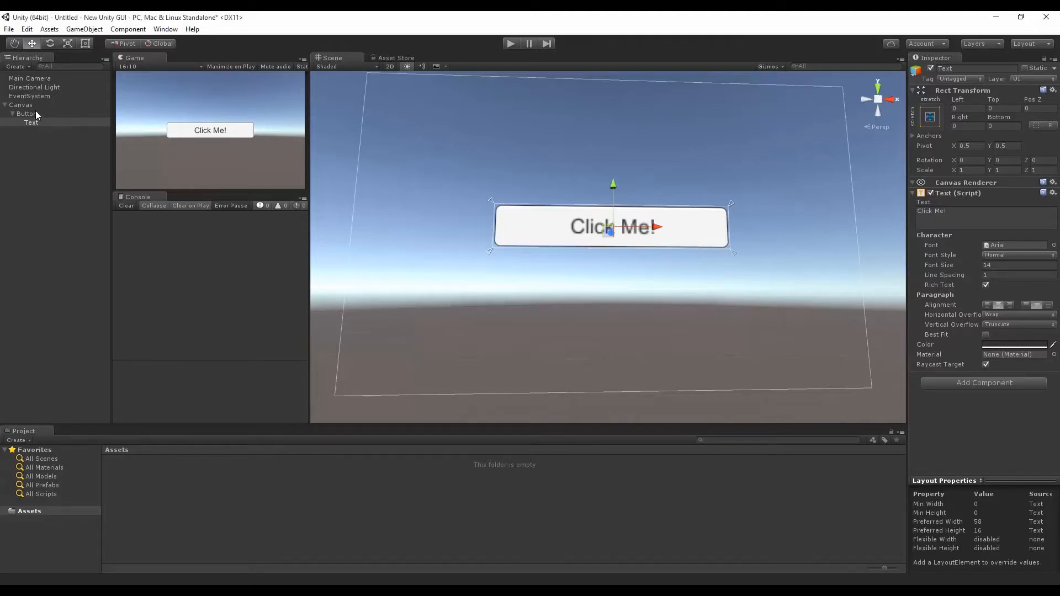
# Delete the Click Me! Canvas and create a new UI Button, revealing its Text child.
pyautogui.click(20, 105)
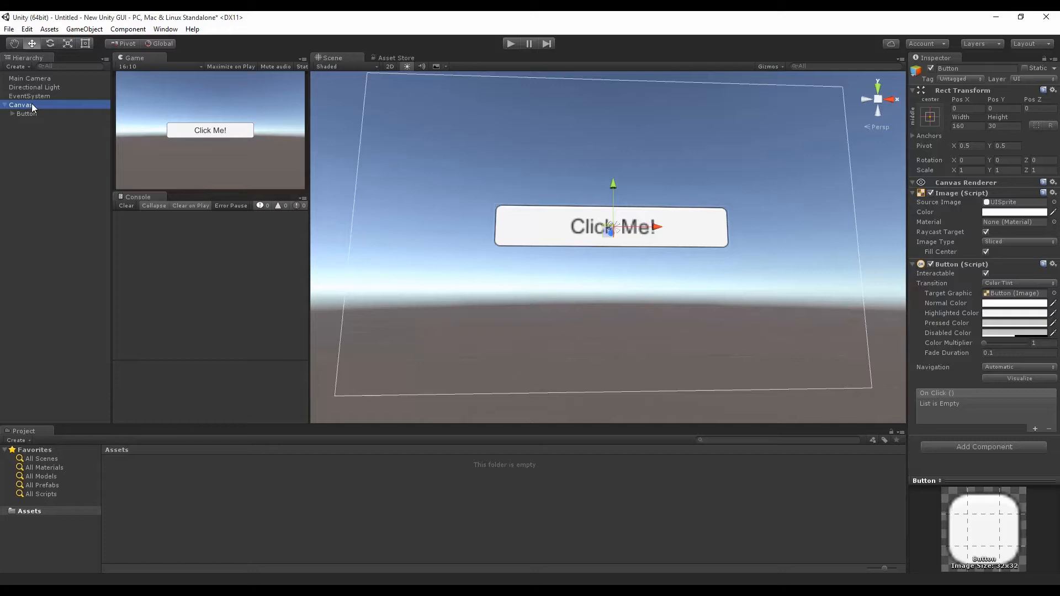
pyautogui.rightClick(34, 105)
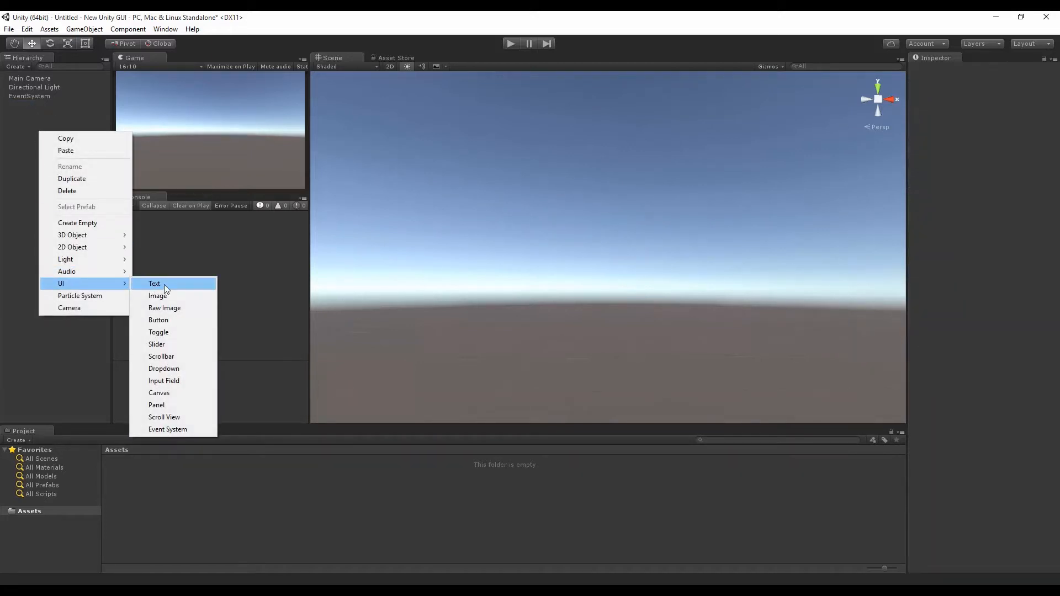
pyautogui.moveTo(179, 404)
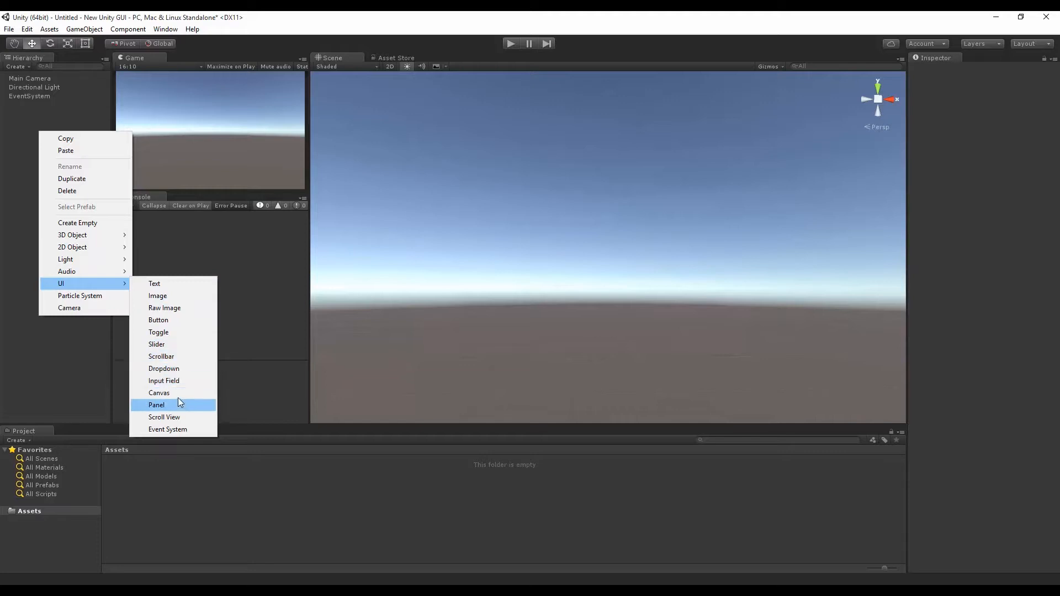
pyautogui.click(158, 321)
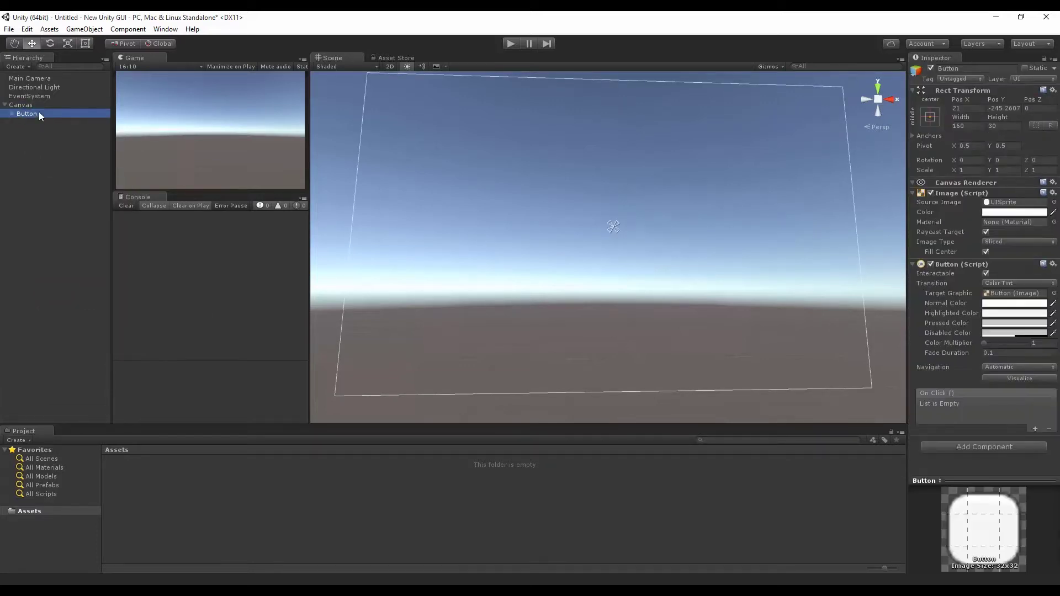
pyautogui.click(13, 113)
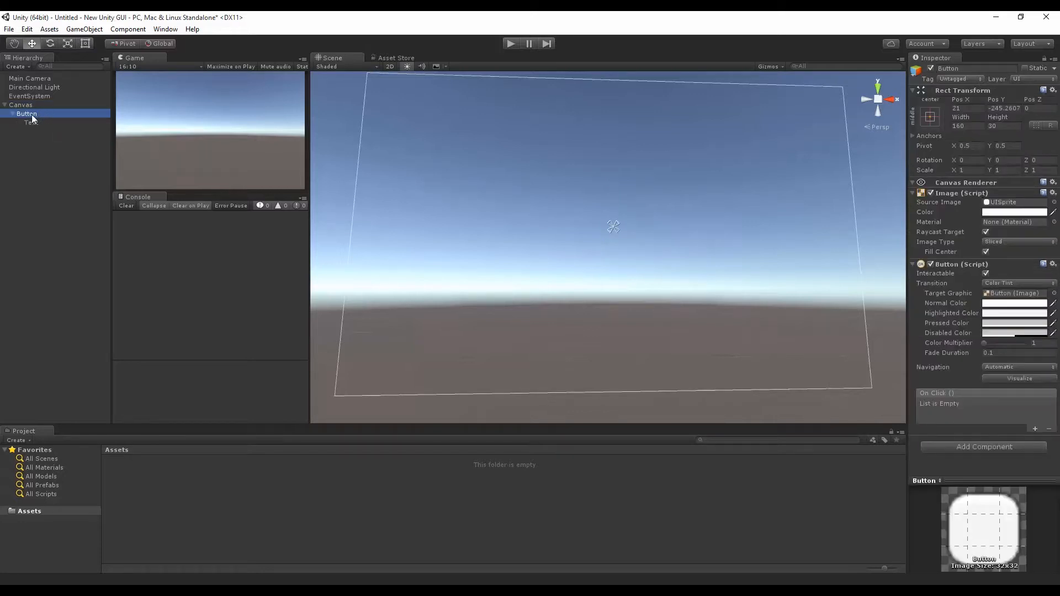
pyautogui.click(21, 105)
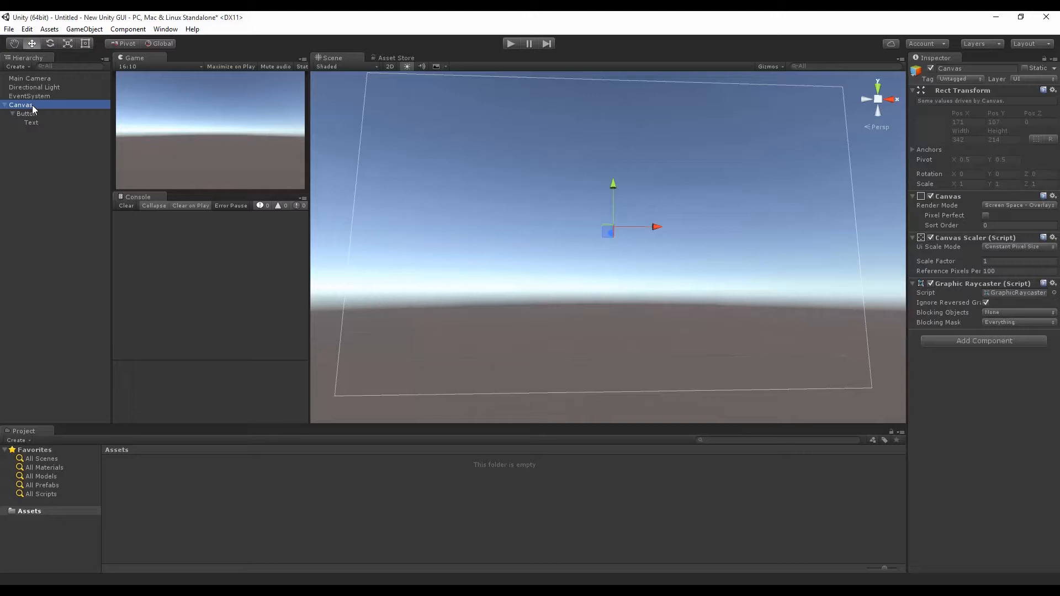
# Delete the Canvas again and add a fresh default UI Button centred on screen.
pyautogui.rightClick(24, 105)
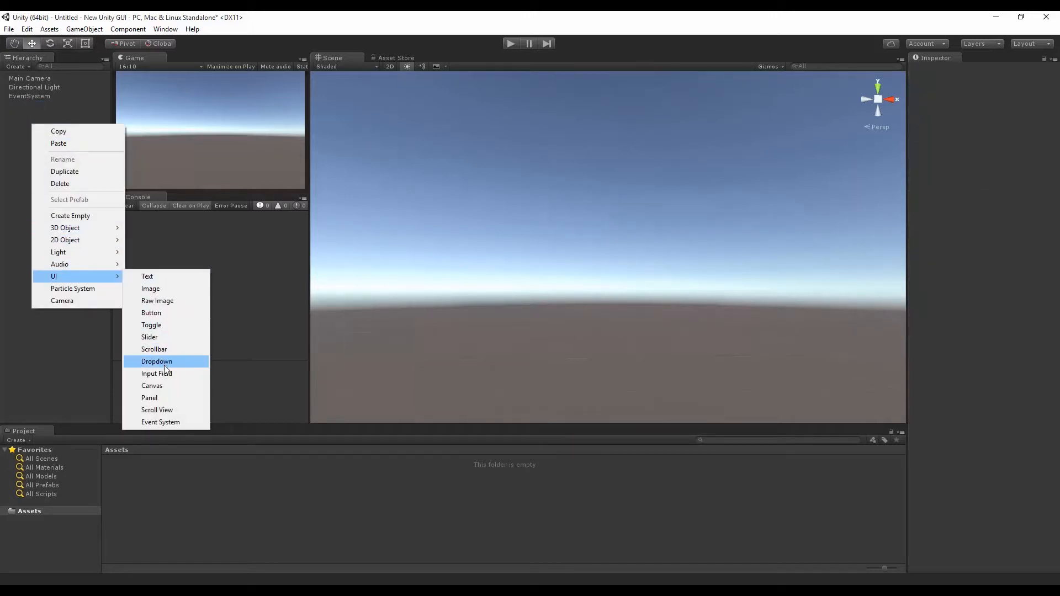
pyautogui.click(151, 386)
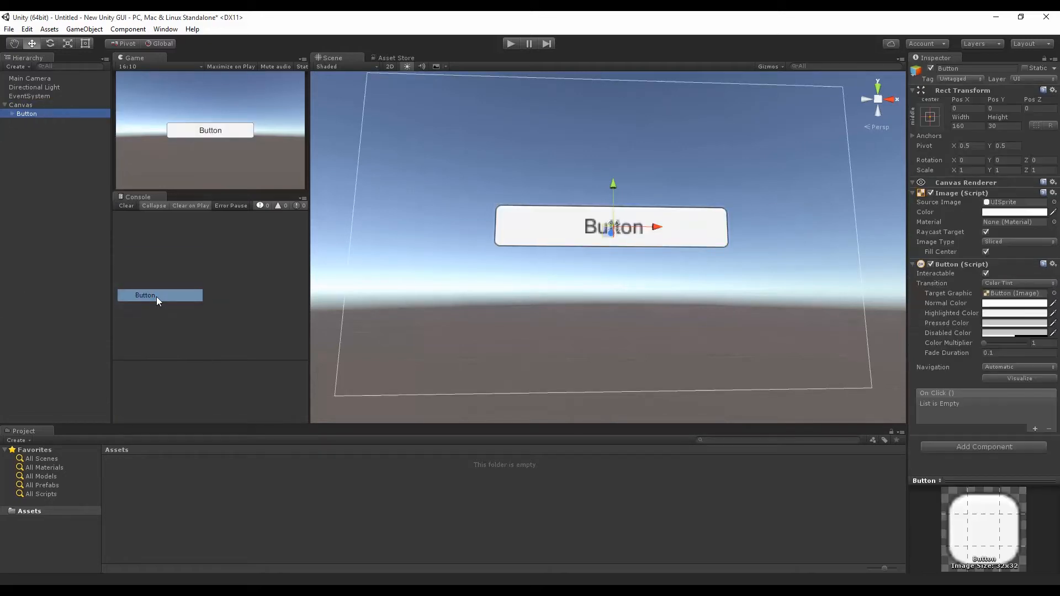
pyautogui.moveTo(369, 181)
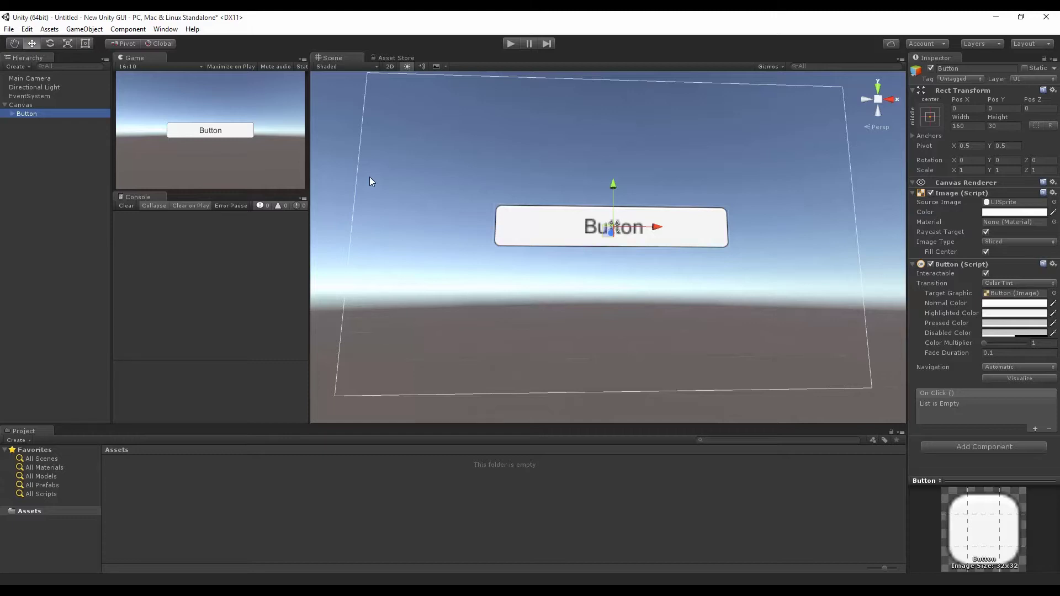
pyautogui.moveTo(390, 170)
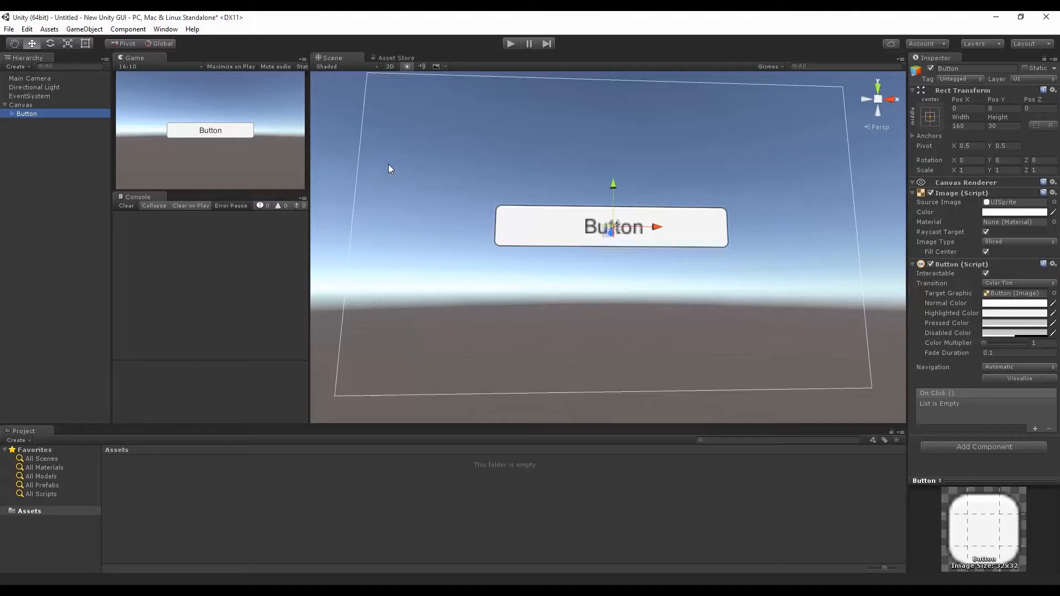
pyautogui.moveTo(295, 131)
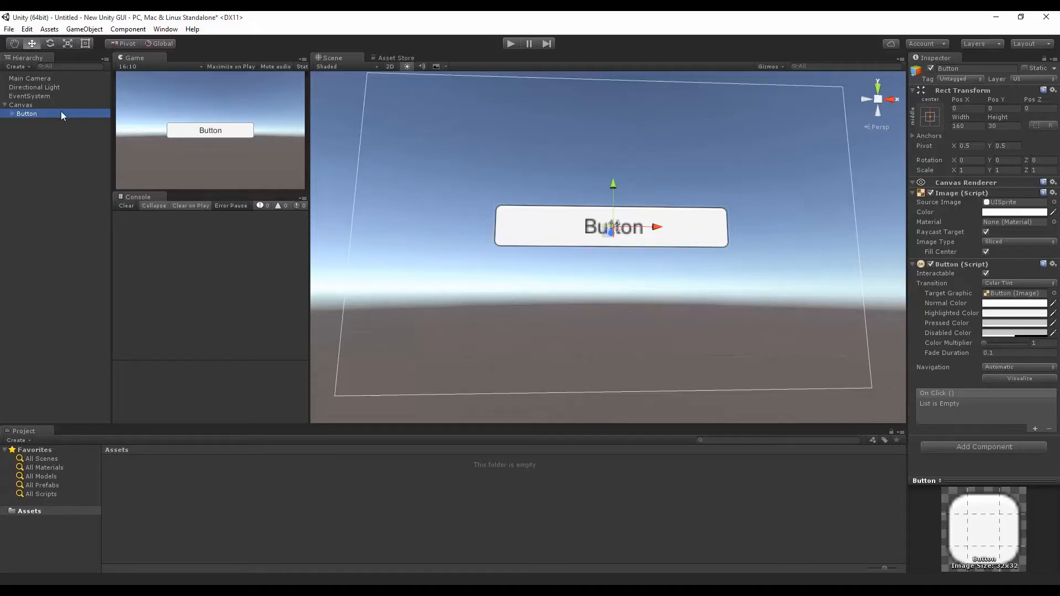
pyautogui.click(31, 123)
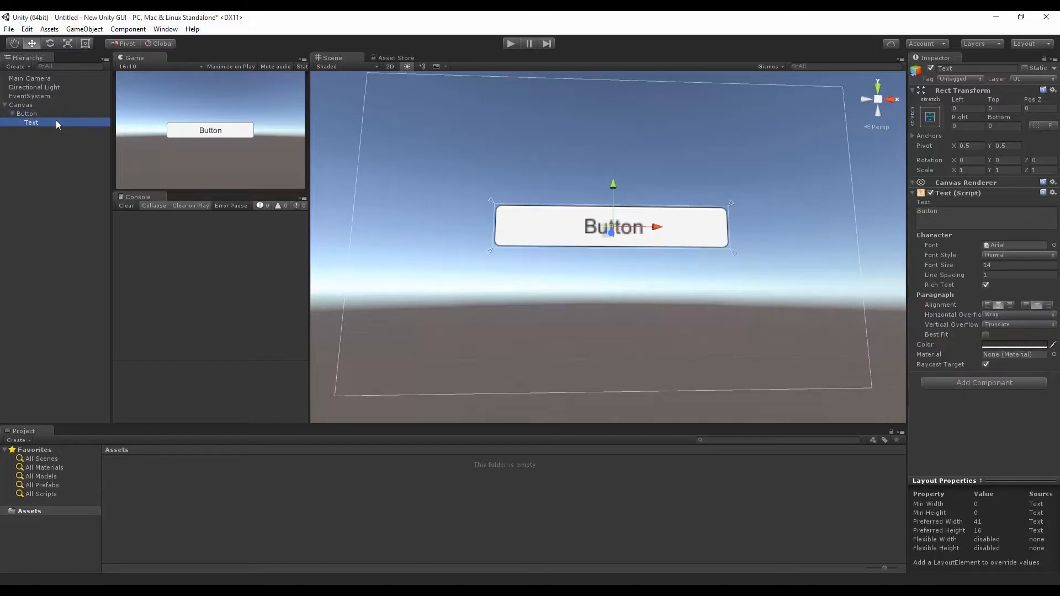
pyautogui.click(27, 113)
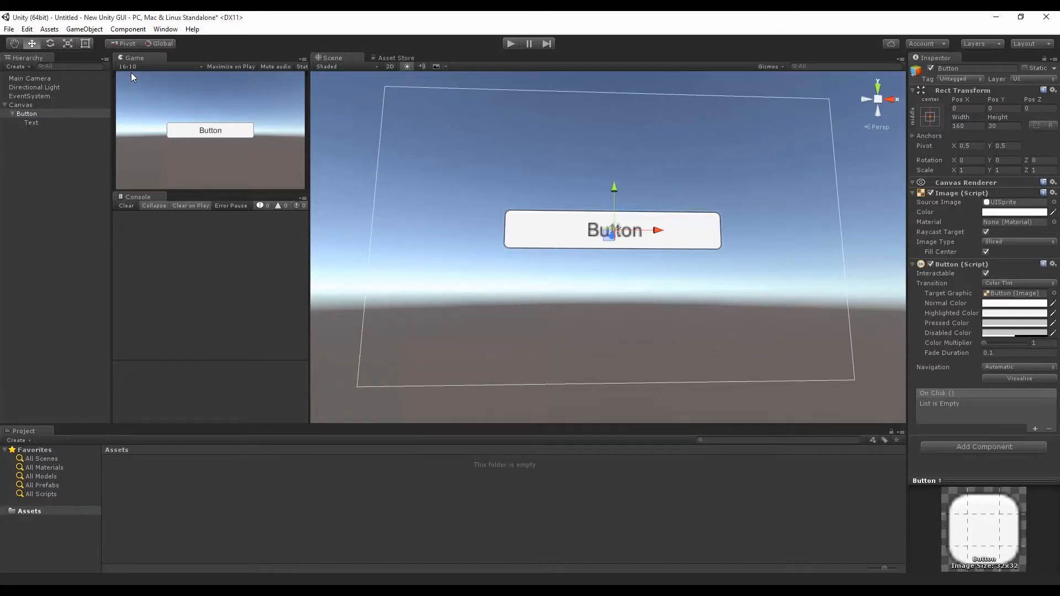
pyautogui.moveTo(48, 131)
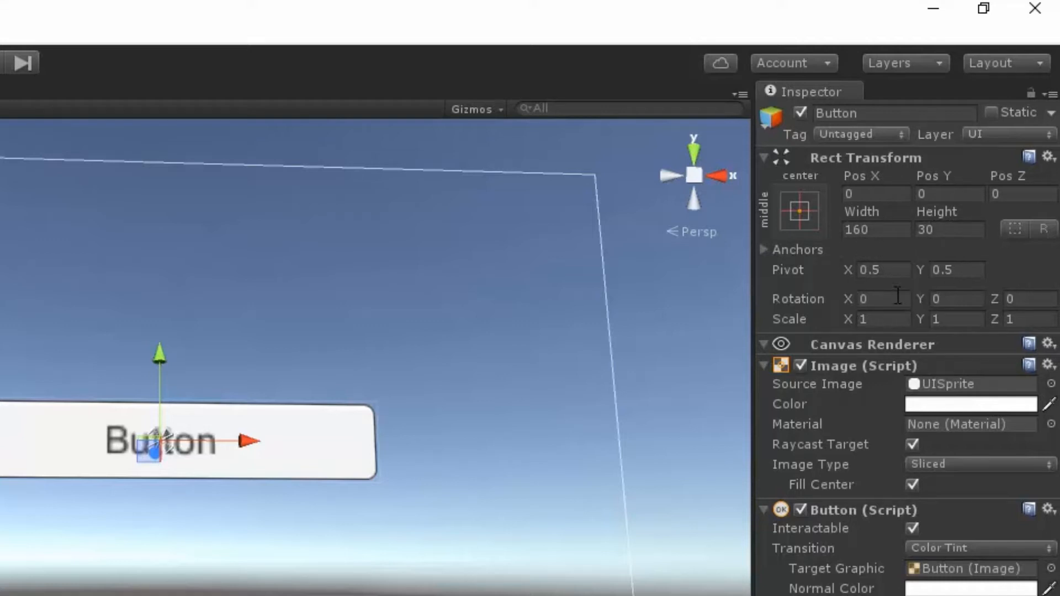
pyautogui.moveTo(838, 233)
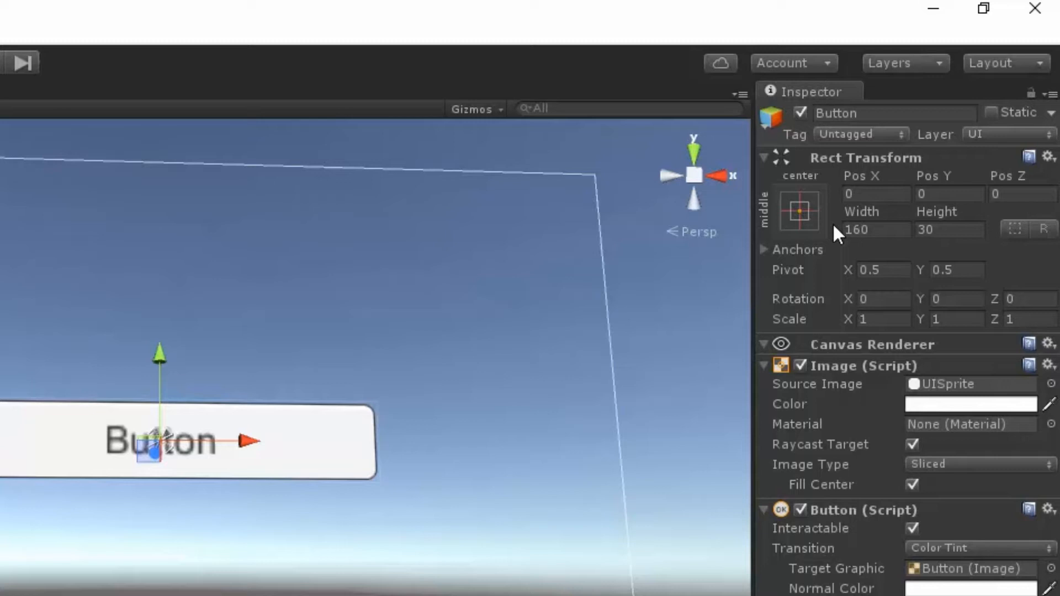
pyautogui.moveTo(815, 215)
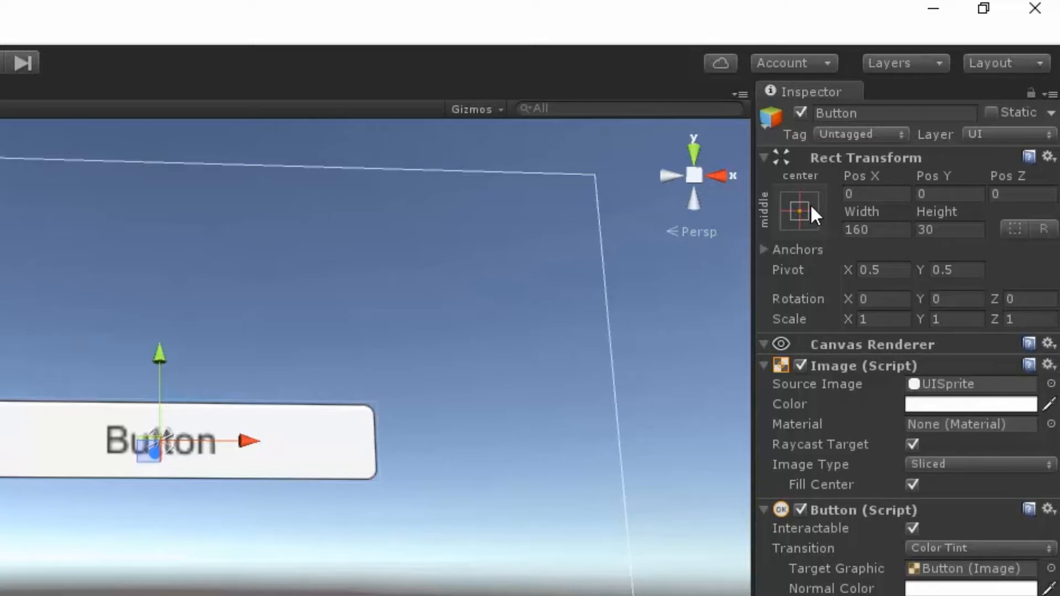
# Choose the top-left anchor preset in the Button's Rect Transform.
pyautogui.click(799, 209)
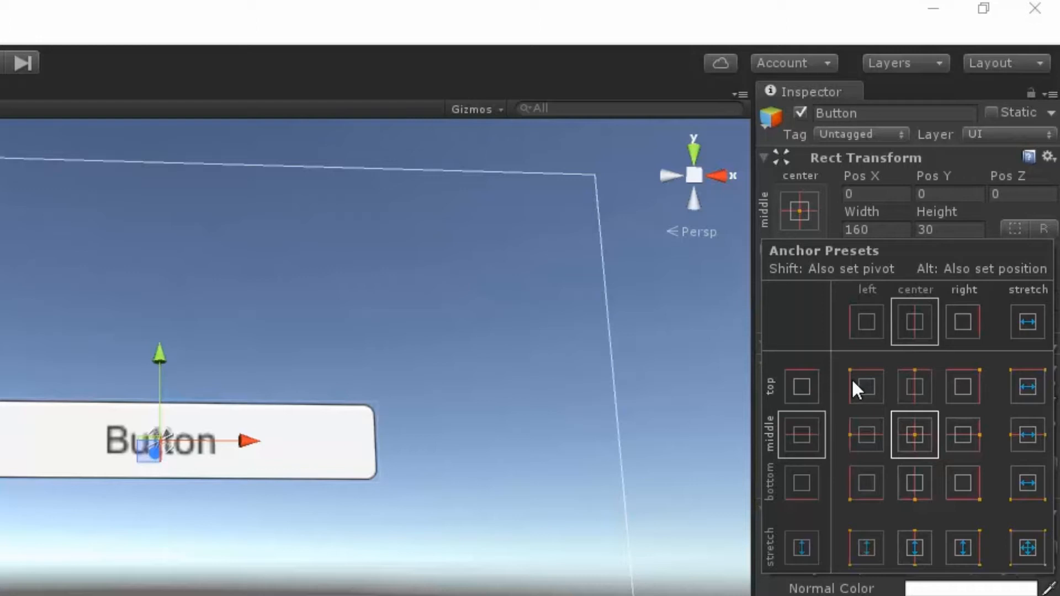
pyautogui.moveTo(895, 384)
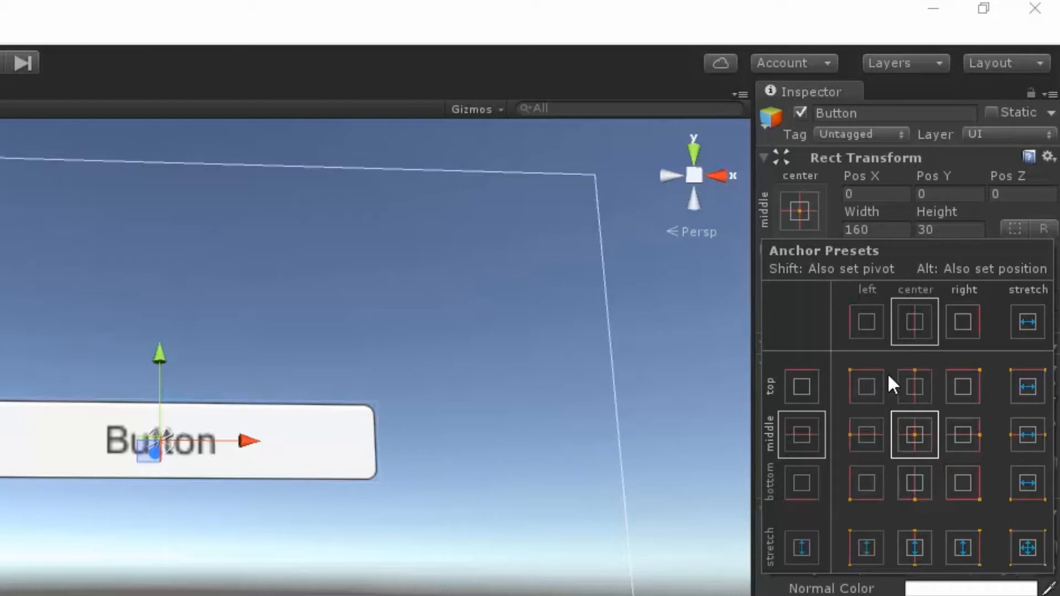
pyautogui.moveTo(873, 493)
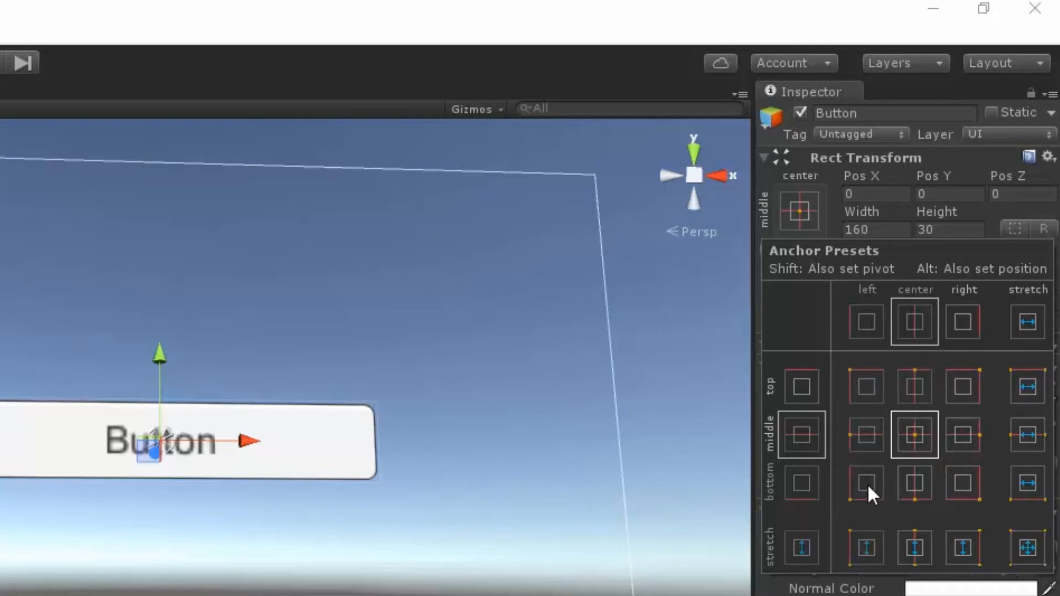
pyautogui.moveTo(873, 458)
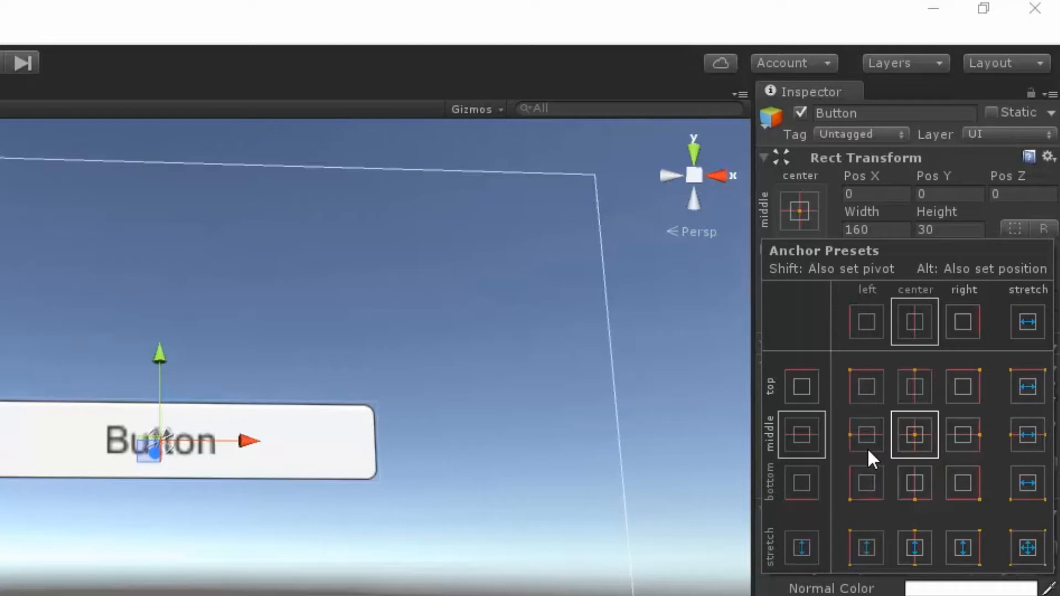
pyautogui.moveTo(871, 386)
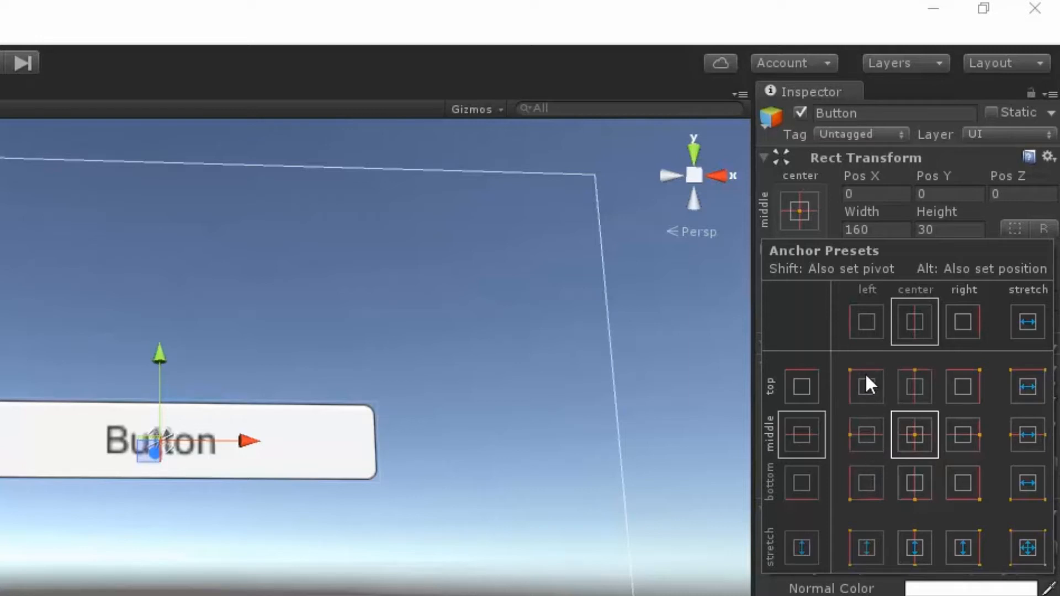
pyautogui.moveTo(854, 386)
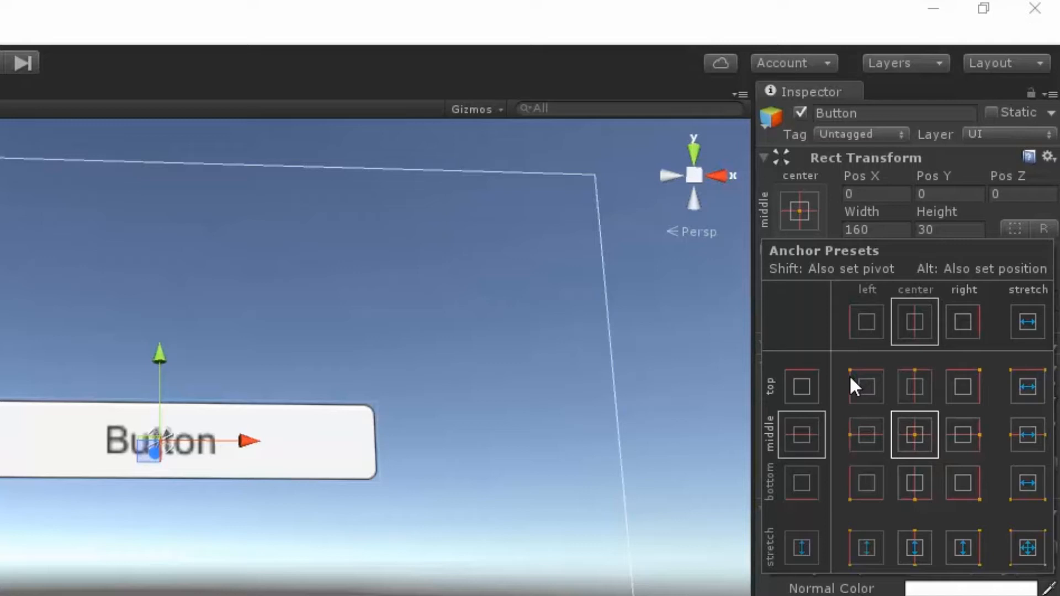
pyautogui.moveTo(917, 392)
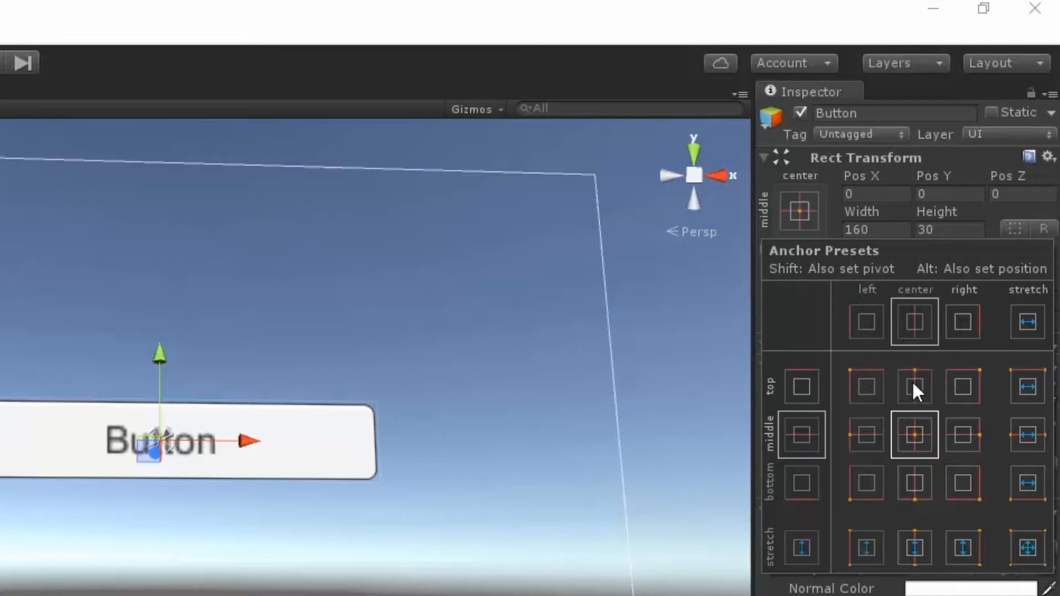
pyautogui.moveTo(924, 393)
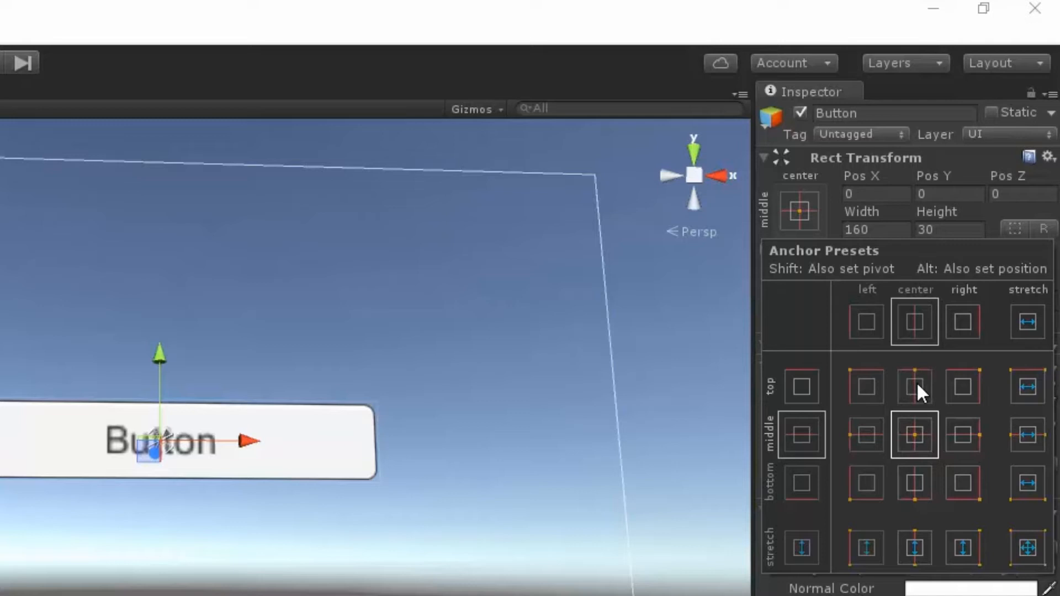
pyautogui.moveTo(980, 399)
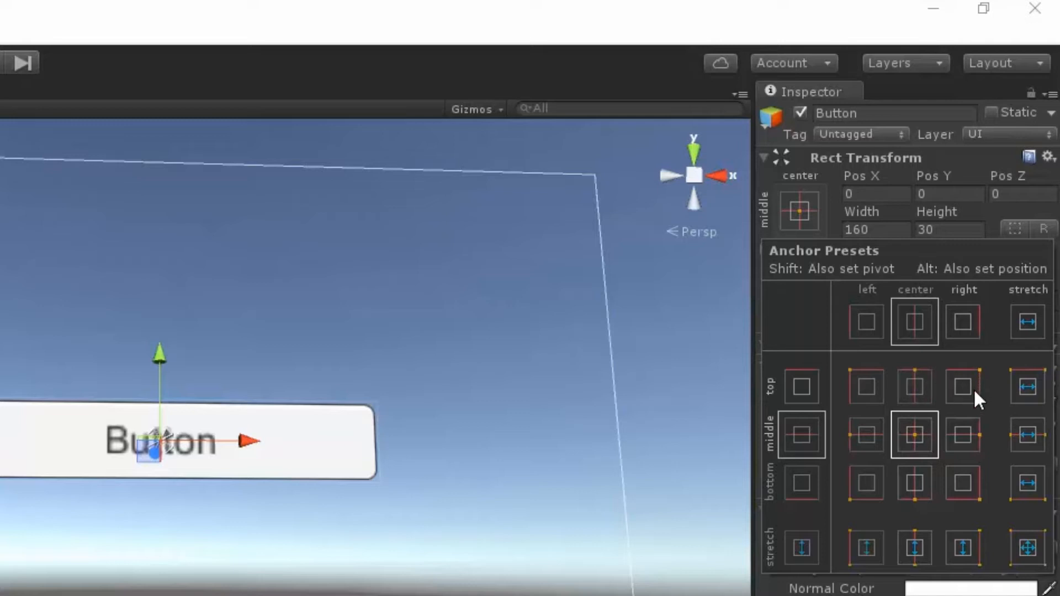
pyautogui.moveTo(981, 494)
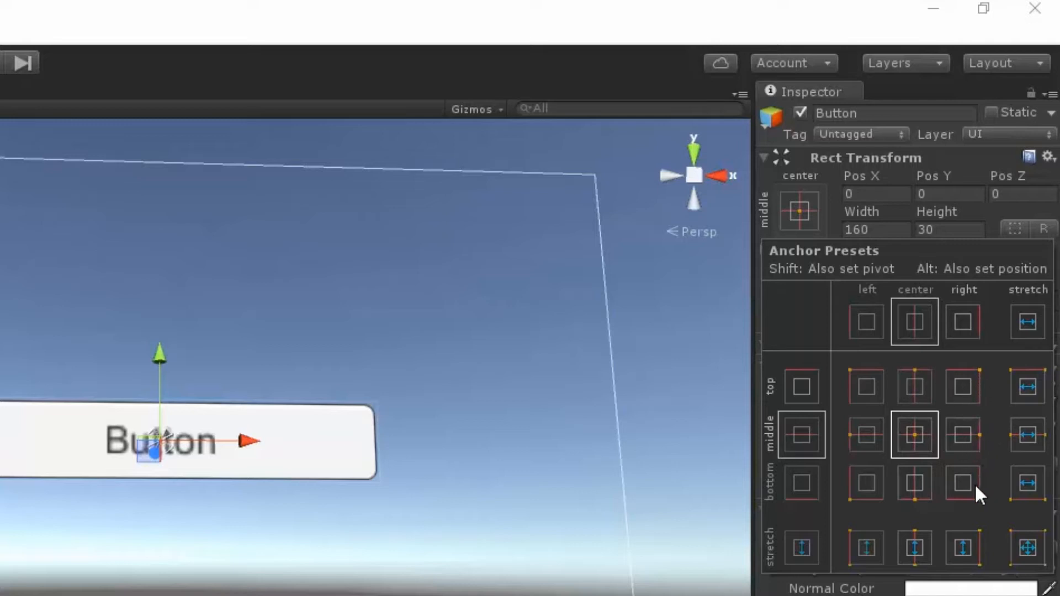
pyautogui.moveTo(879, 508)
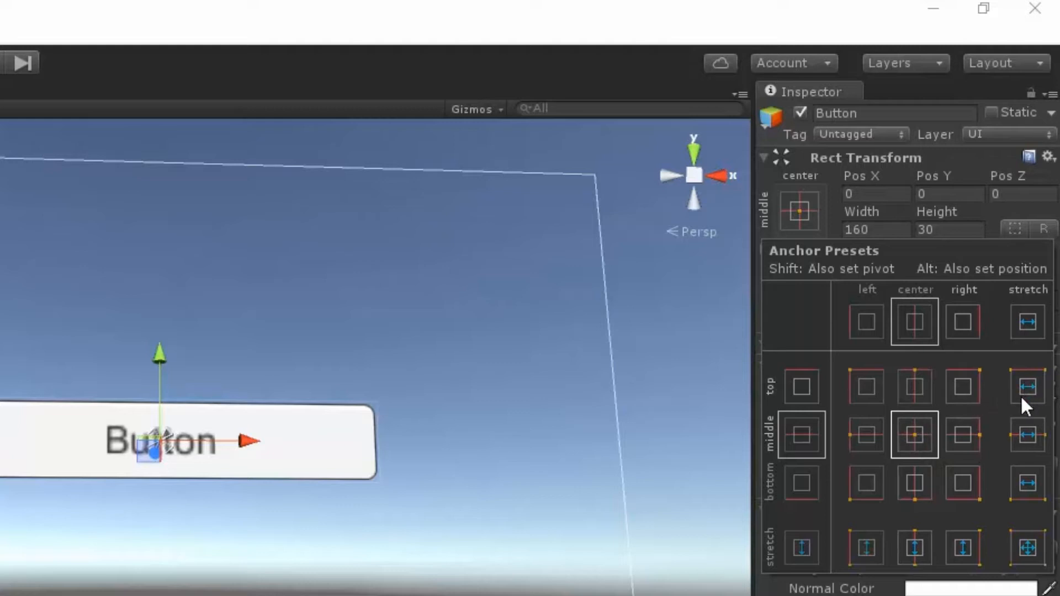
pyautogui.moveTo(1023, 491)
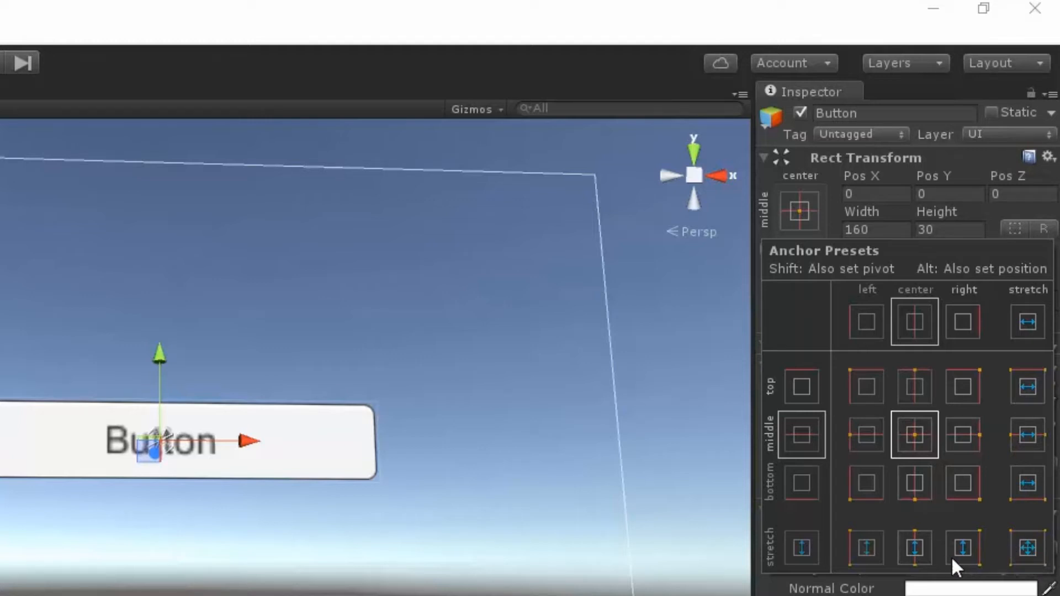
pyautogui.moveTo(874, 567)
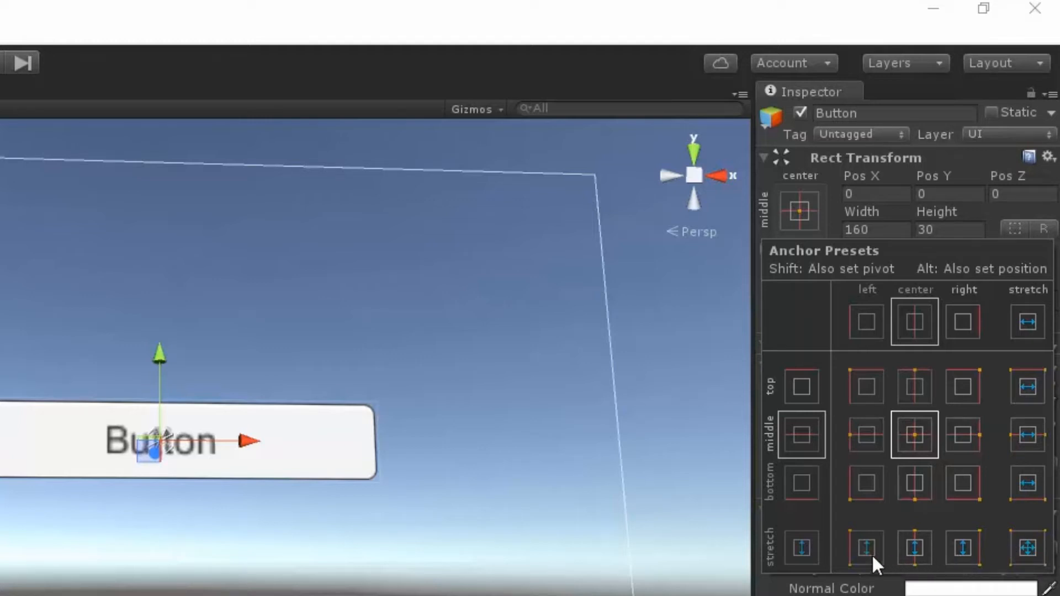
pyautogui.moveTo(879, 445)
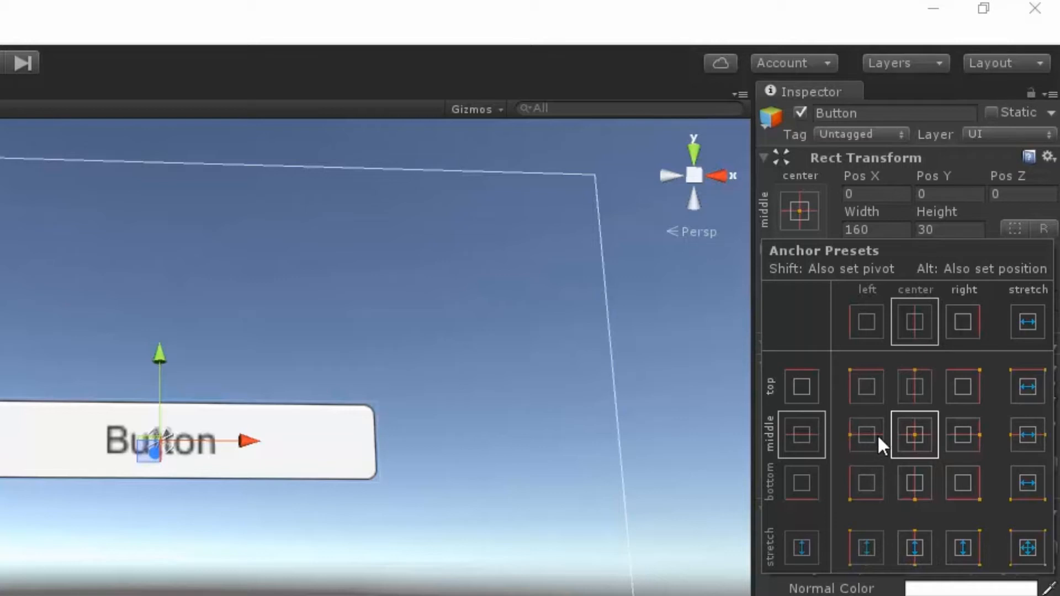
pyautogui.moveTo(859, 493)
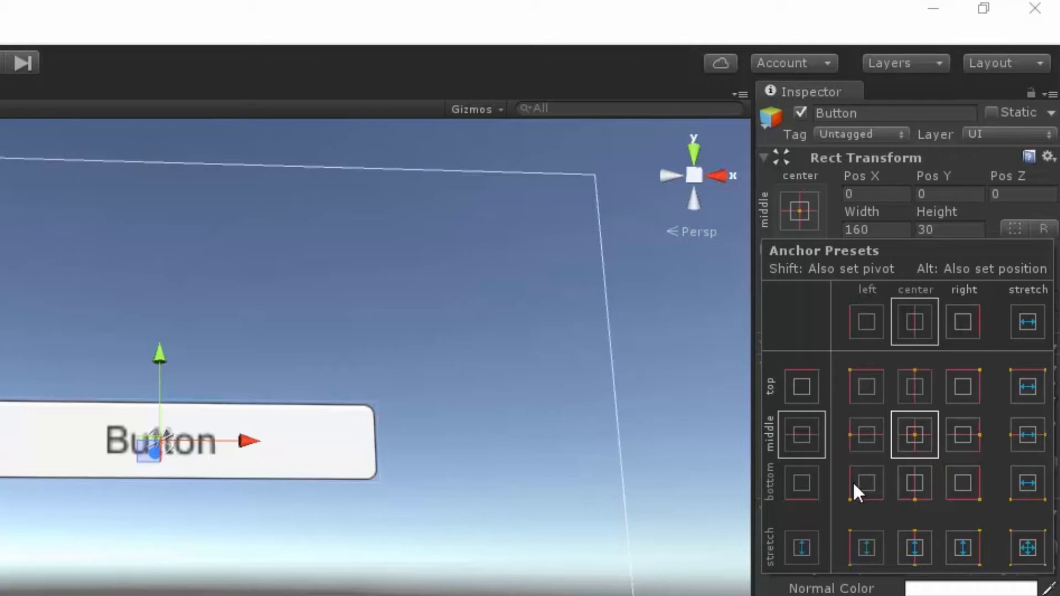
pyautogui.moveTo(877, 412)
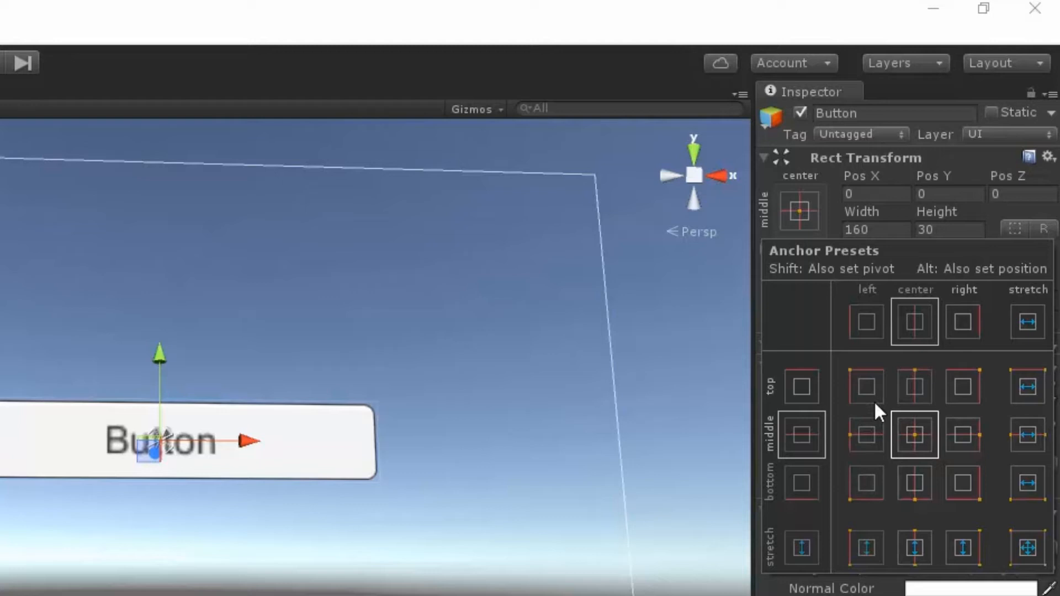
pyautogui.click(866, 387)
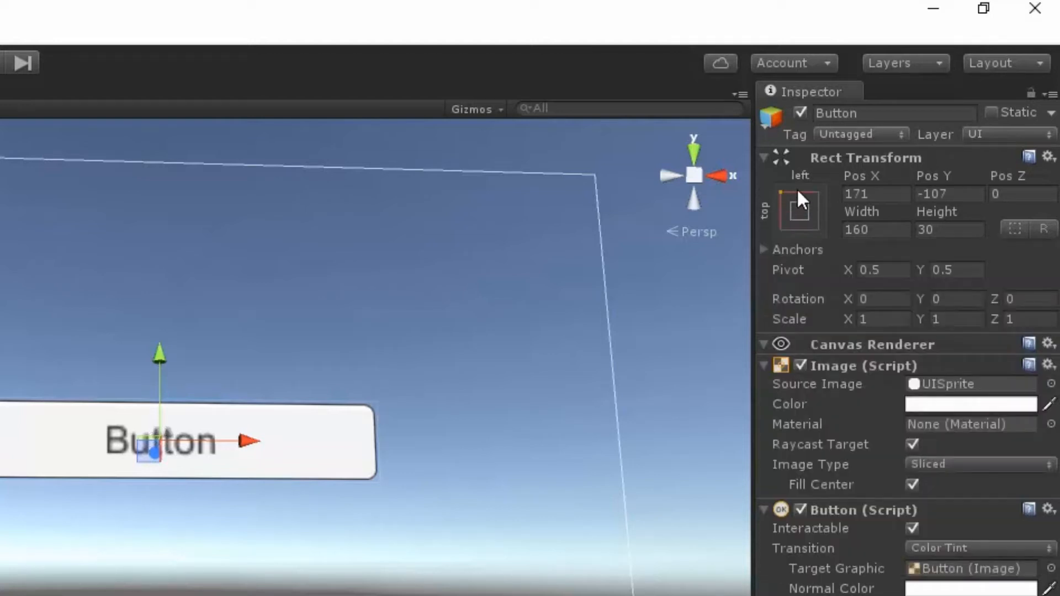
pyautogui.moveTo(143, 463)
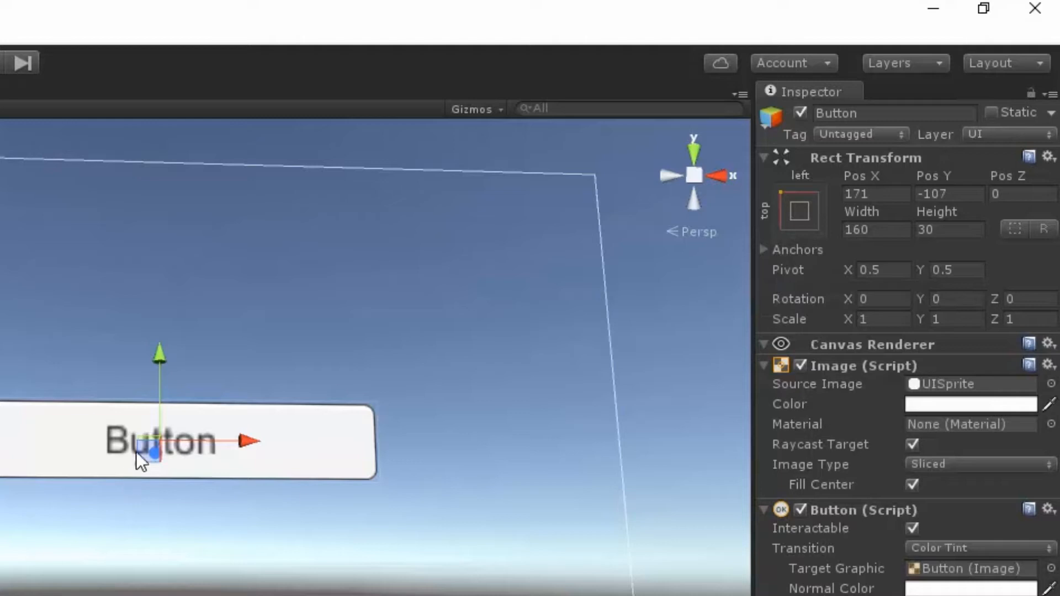
pyautogui.moveTo(594, 335)
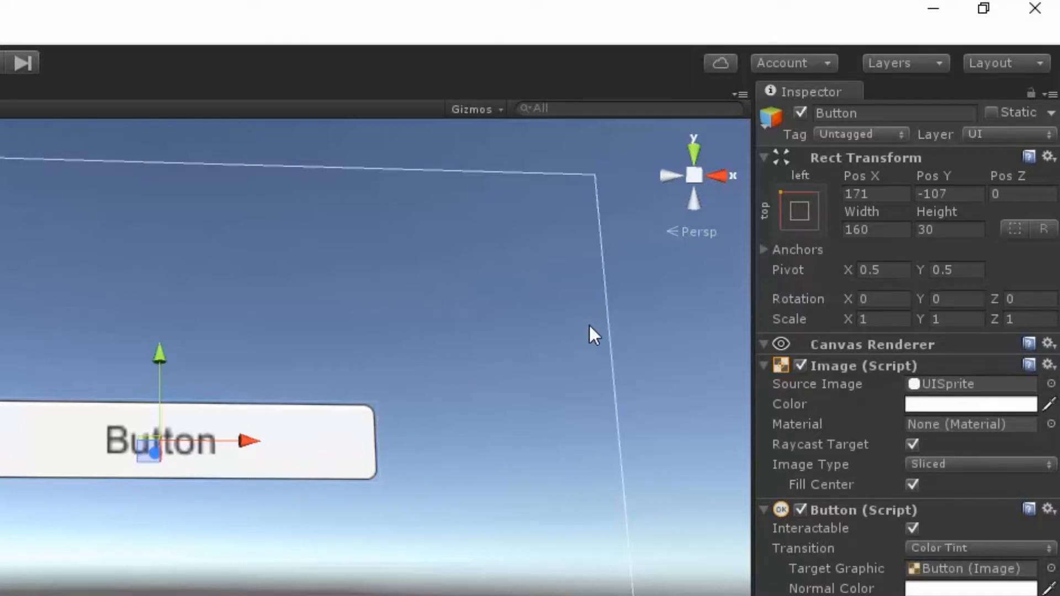
pyautogui.click(873, 194)
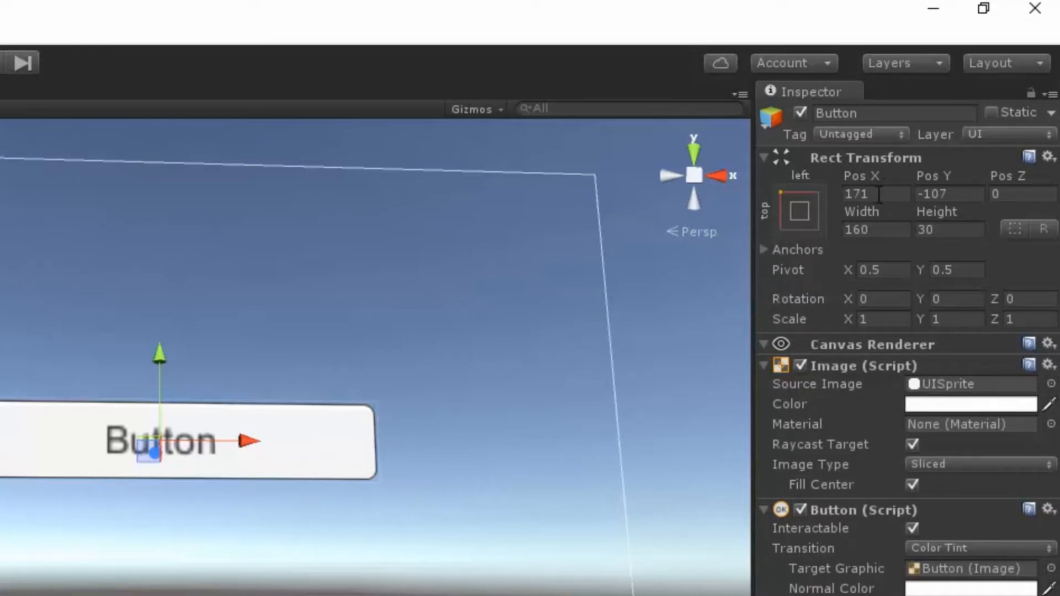
pyautogui.moveTo(790, 222)
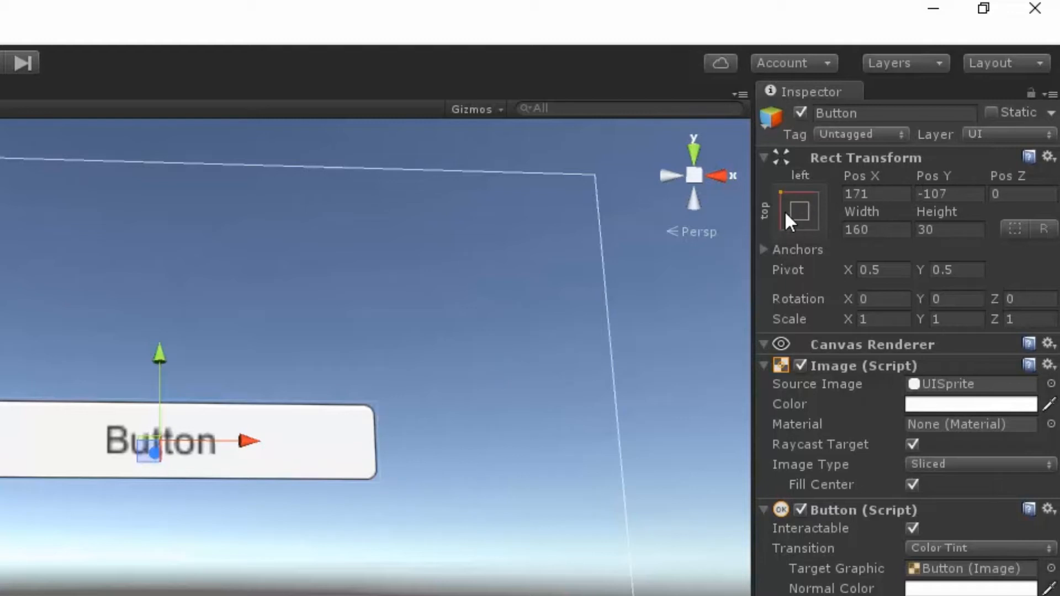
pyautogui.click(799, 210)
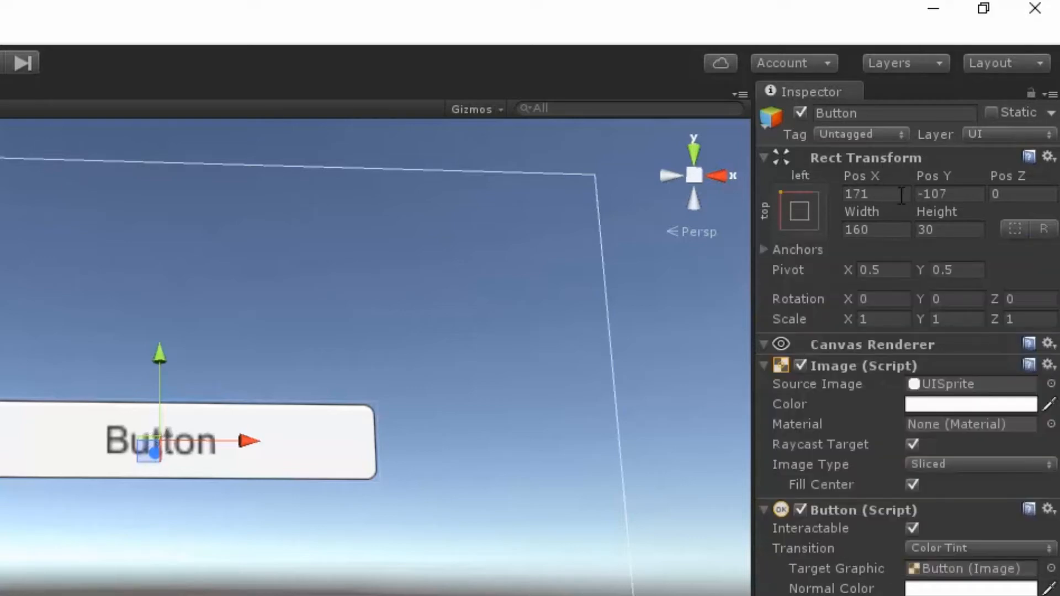
pyautogui.click(155, 58)
pyautogui.write('0')
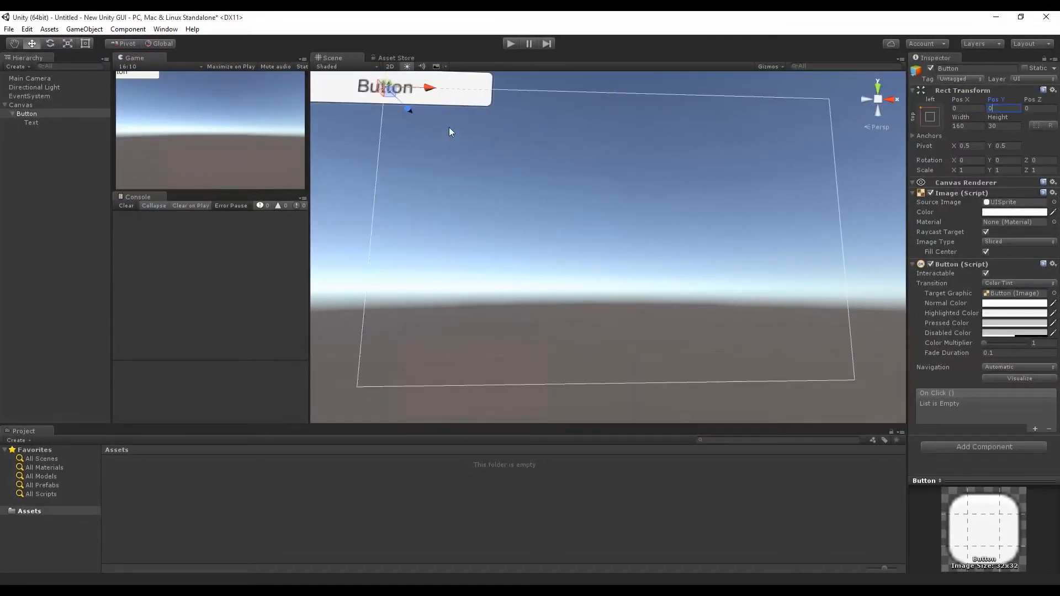
pyautogui.moveTo(477, 107)
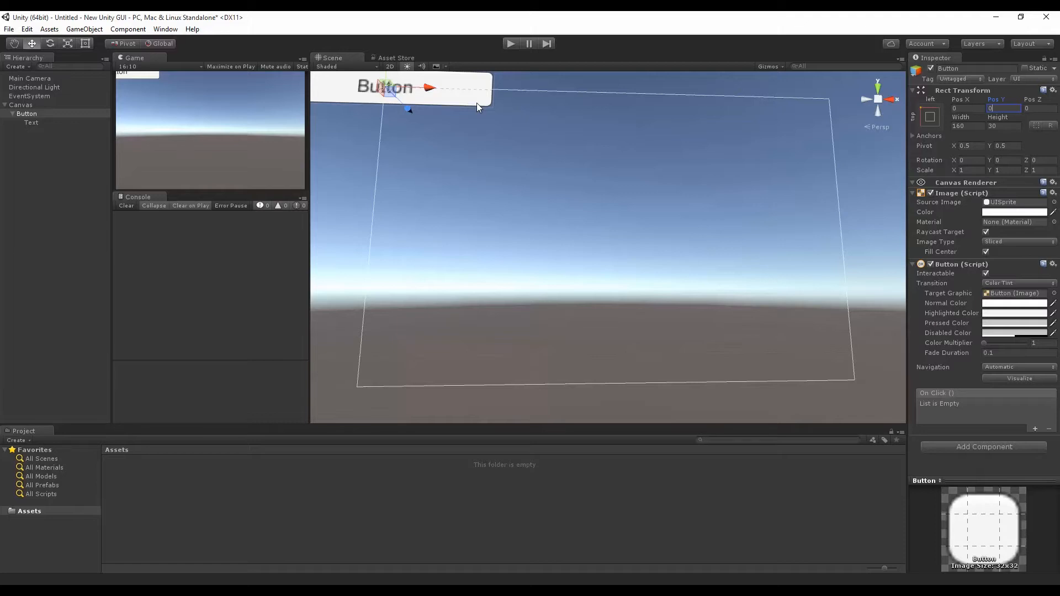
pyautogui.moveTo(952, 146)
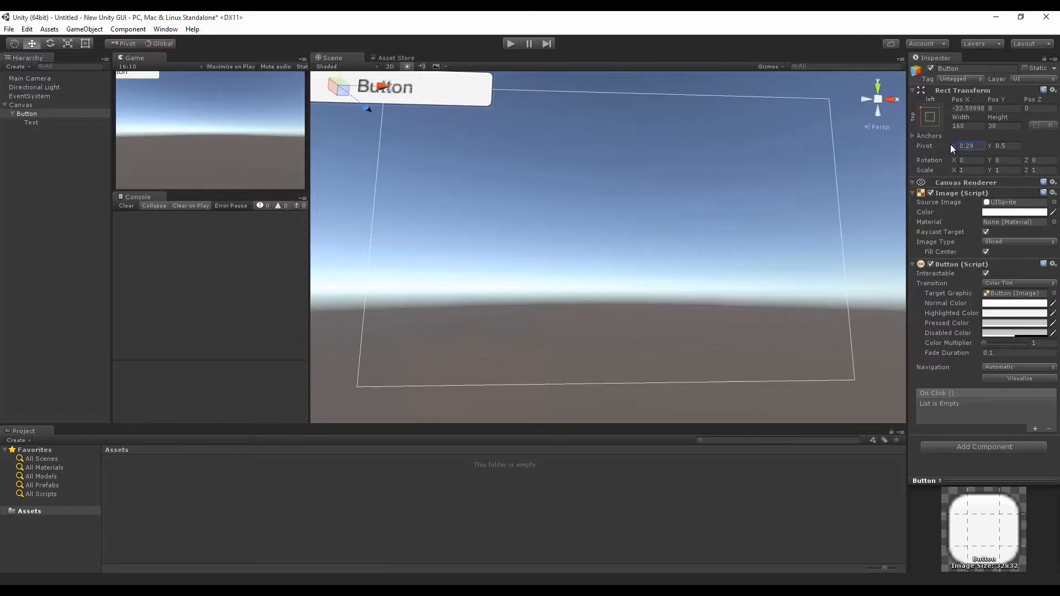
# Enter new pivot values for the Button, moving its pivot toward the top-left corner.
pyautogui.write('0.22')
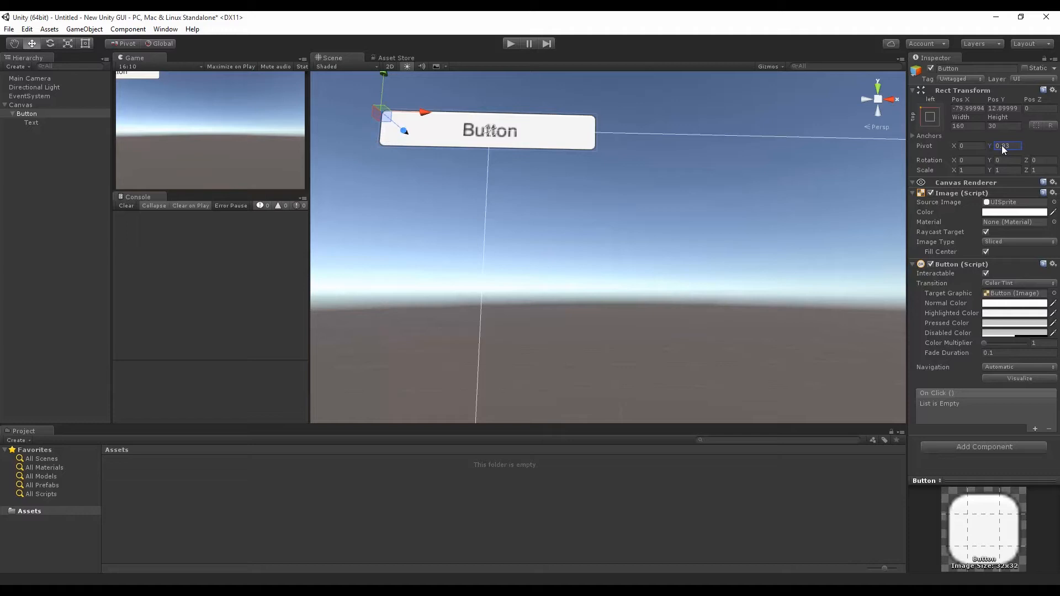
pyautogui.write('0.96')
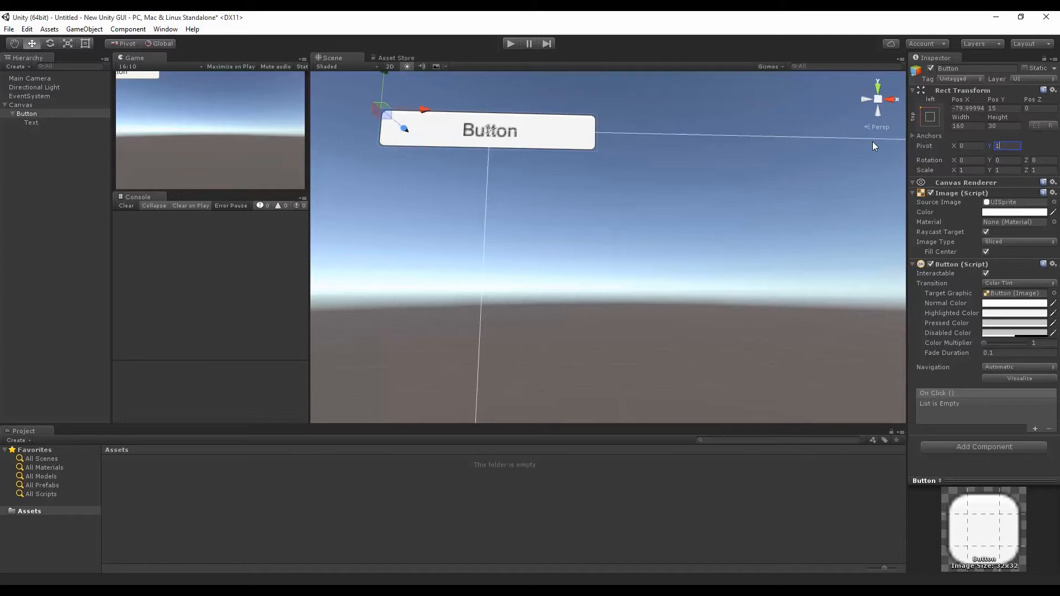
pyautogui.moveTo(986, 157)
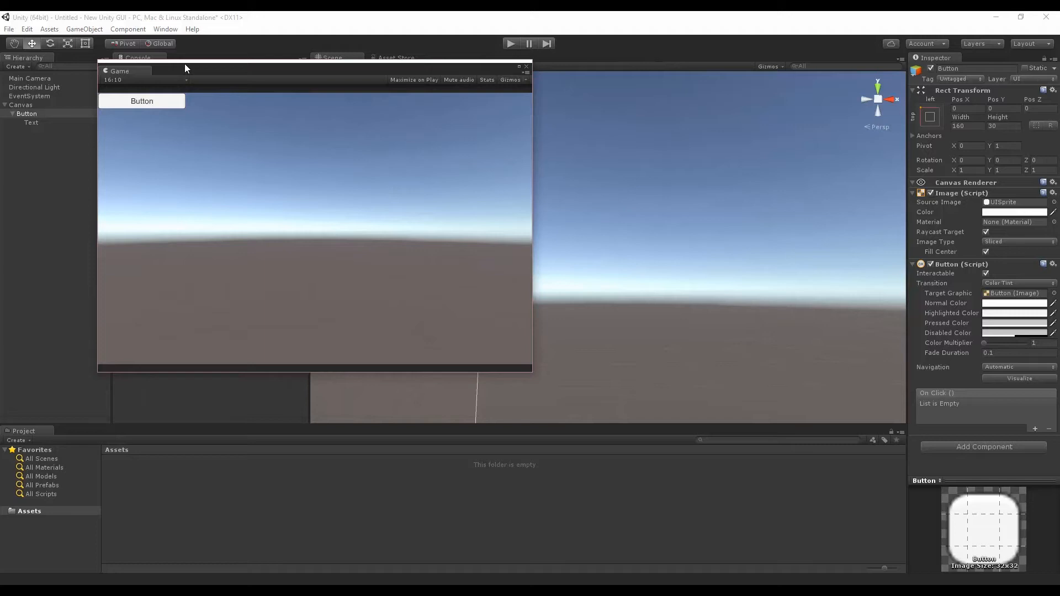
# Preview the Button sitting flush in the top-left corner in the Game view.
pyautogui.click(144, 80)
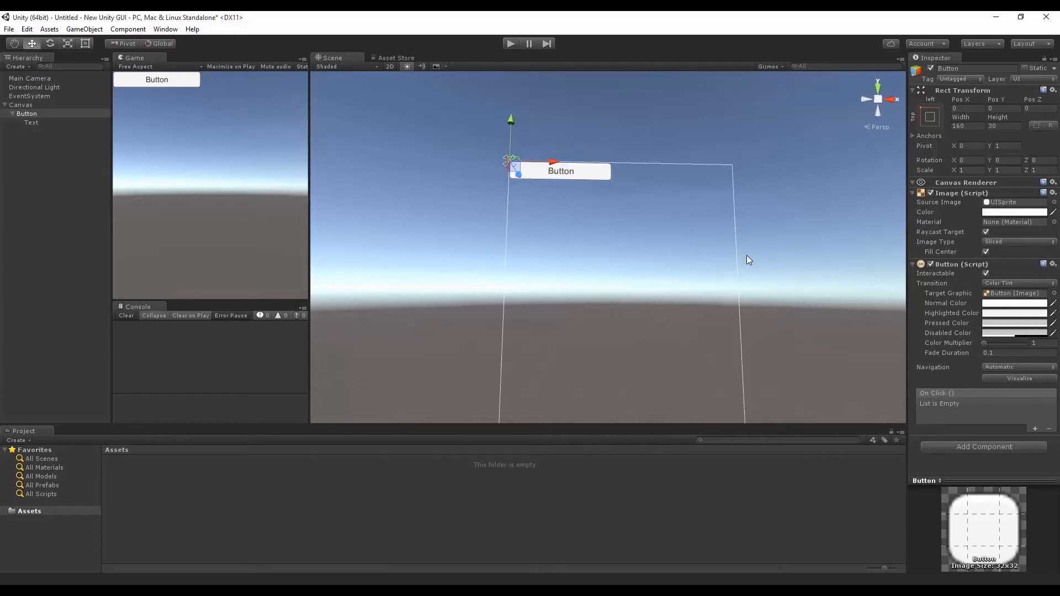
pyautogui.moveTo(651, 153)
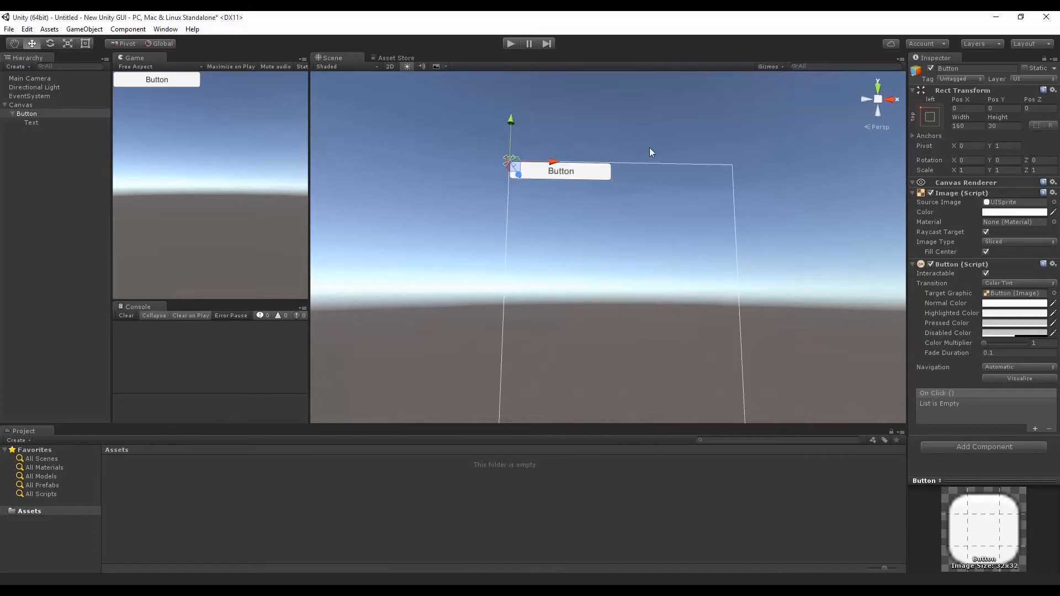
# Choose the bottom-right anchor preset so the Button sits in the bottom-right corner.
pyautogui.click(929, 116)
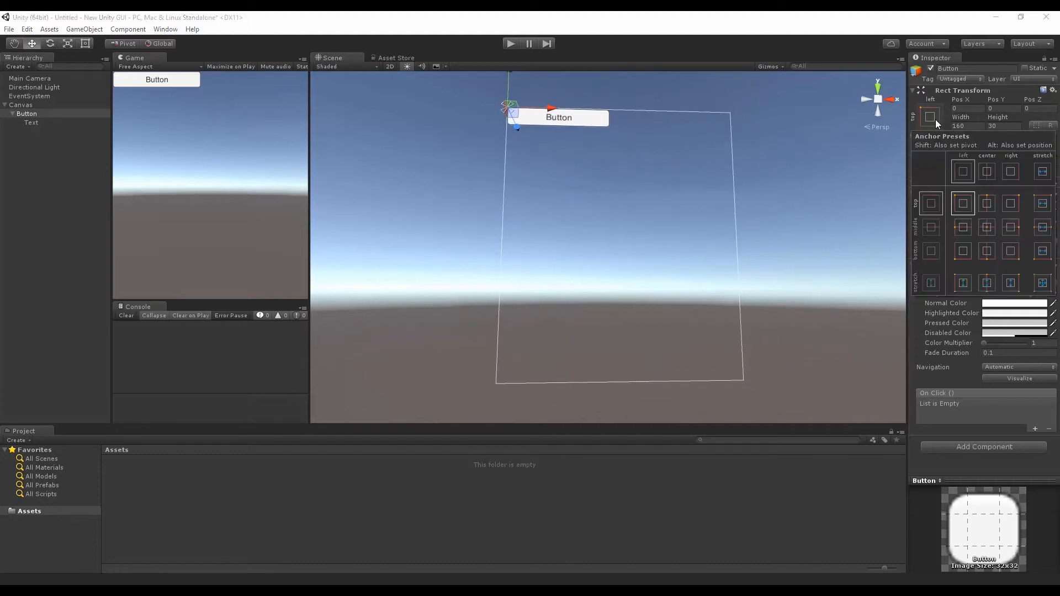
pyautogui.moveTo(1013, 255)
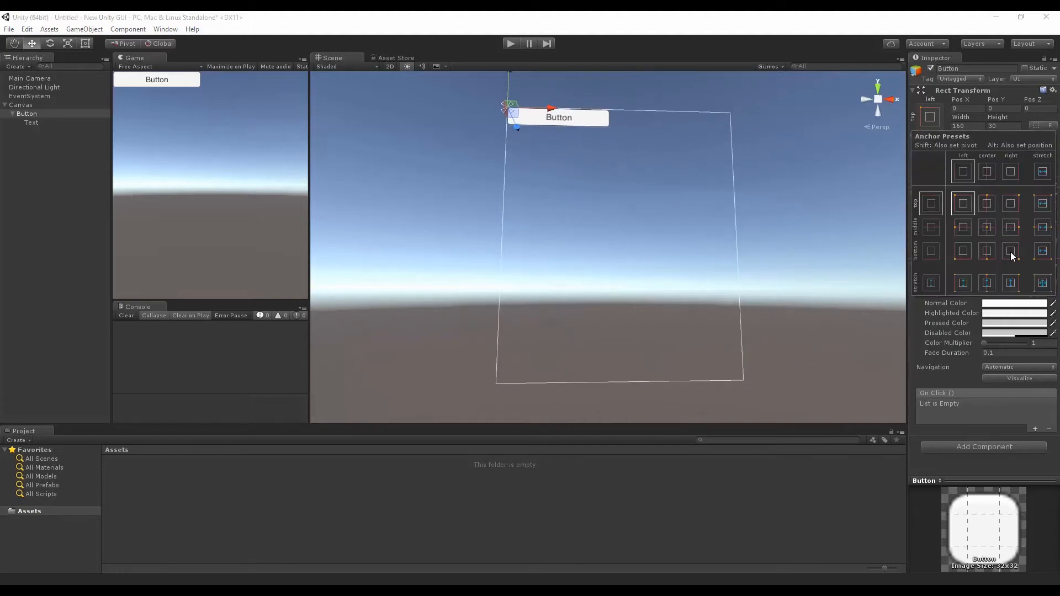
pyautogui.click(1009, 251)
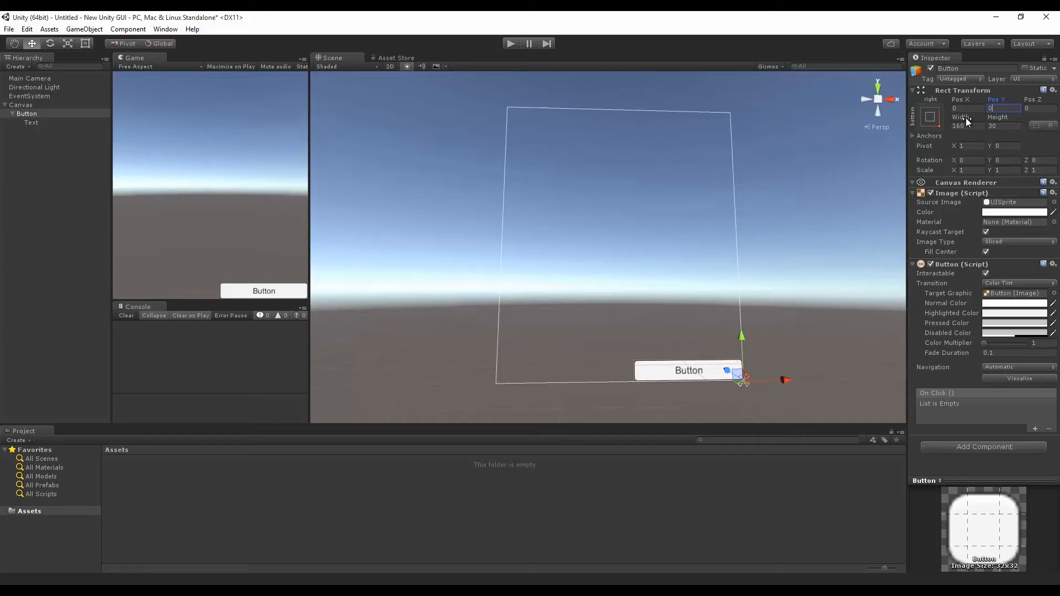
# Choose the middle-centre anchor preset, leaving the Button at about −82, 15.
pyautogui.click(968, 126)
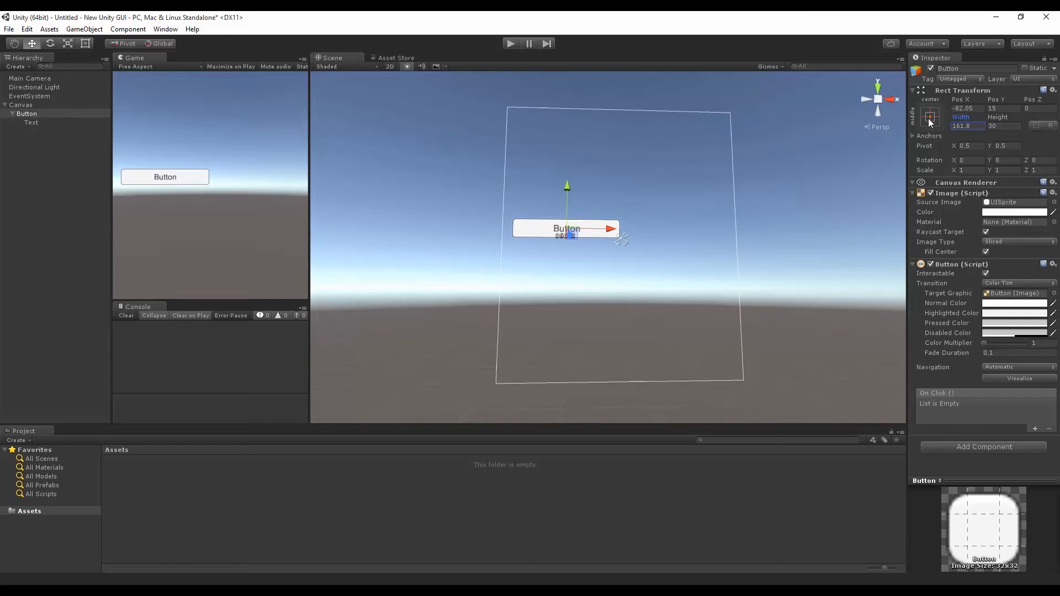
pyautogui.click(930, 118)
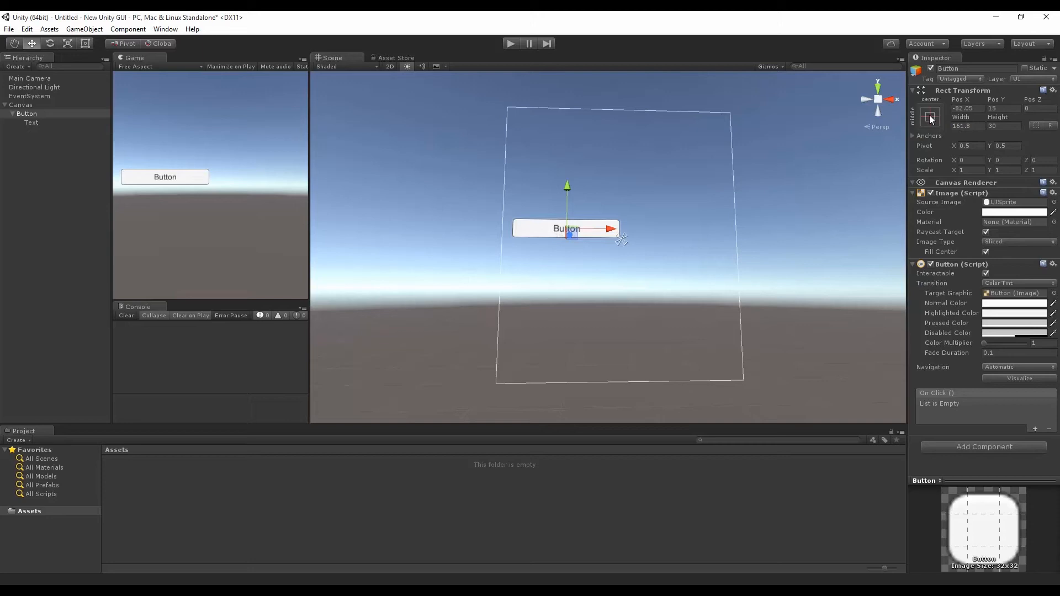
# Choose the bottom-centre anchor preset for the Button.
pyautogui.click(930, 117)
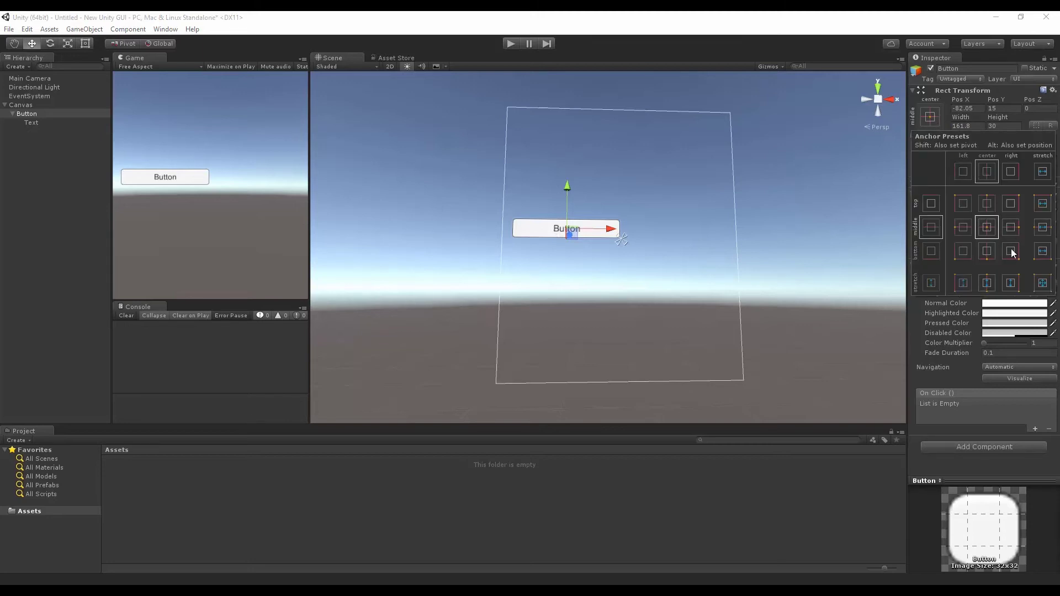
pyautogui.moveTo(987, 228)
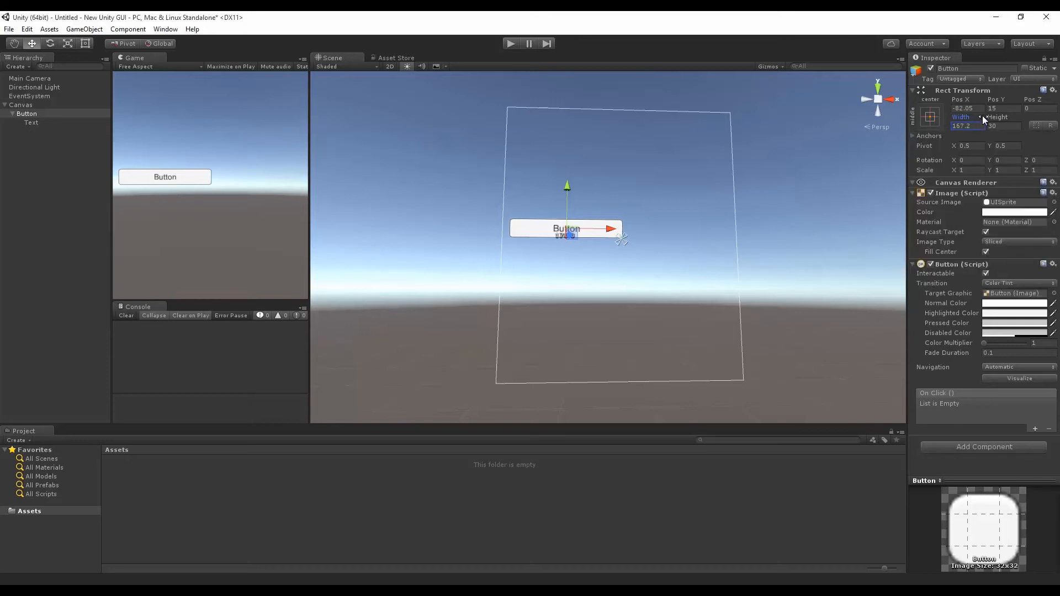
pyautogui.click(929, 116)
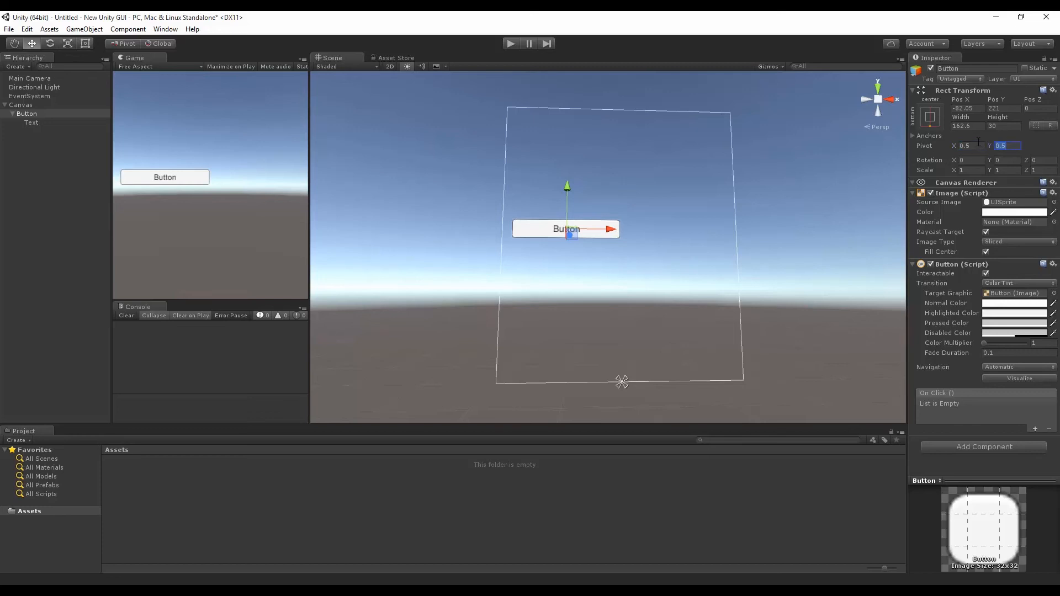
pyautogui.moveTo(987, 187)
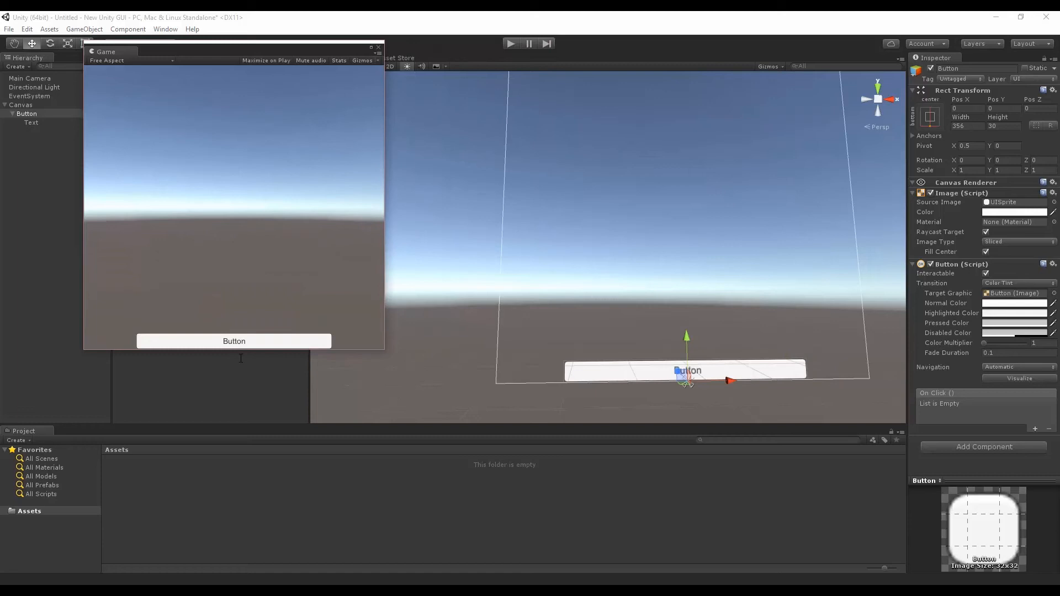
pyautogui.moveTo(553, 279)
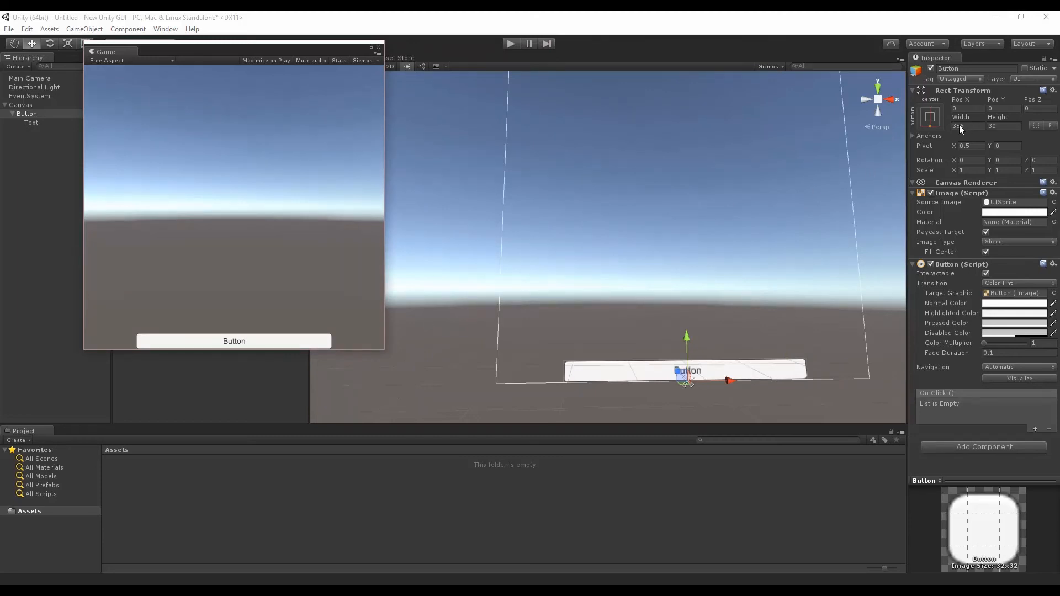
# Choose the bottom-stretch anchor preset to span the Button across the bottom edge.
pyautogui.click(930, 117)
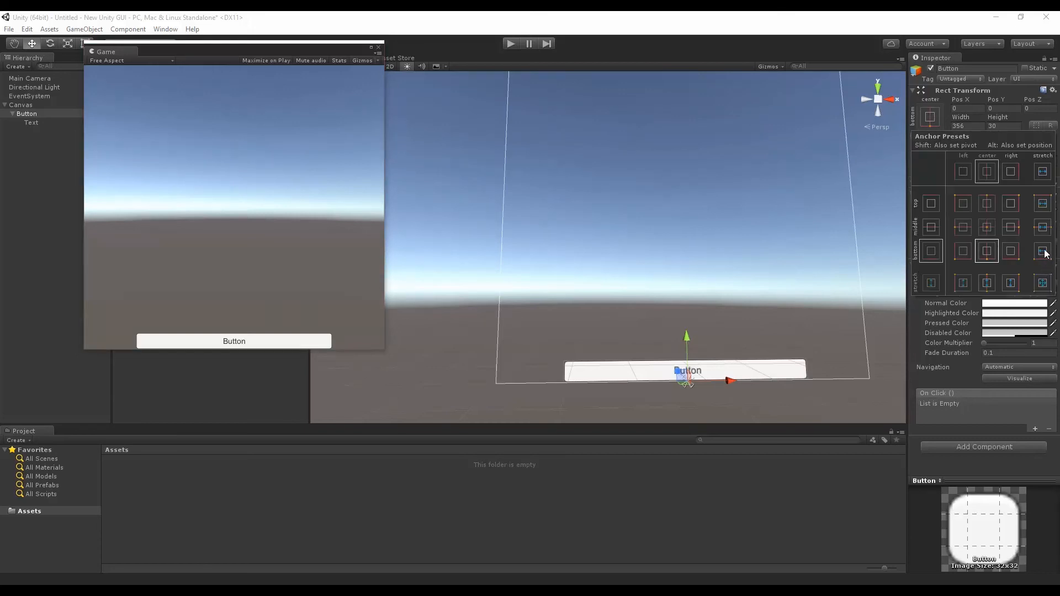
pyautogui.moveTo(1037, 264)
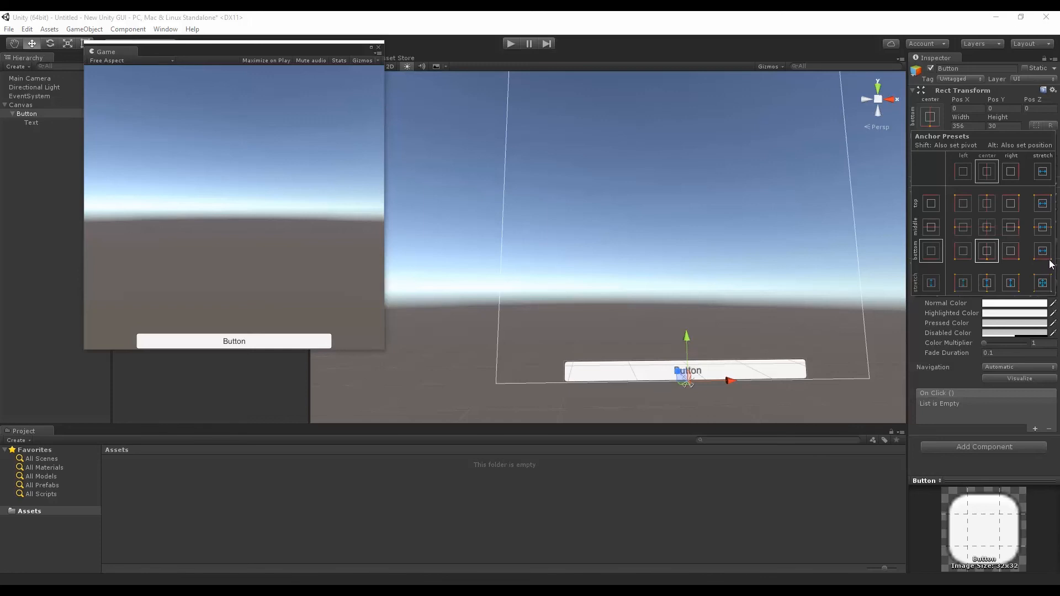
pyautogui.moveTo(1041, 257)
pyautogui.write('0')
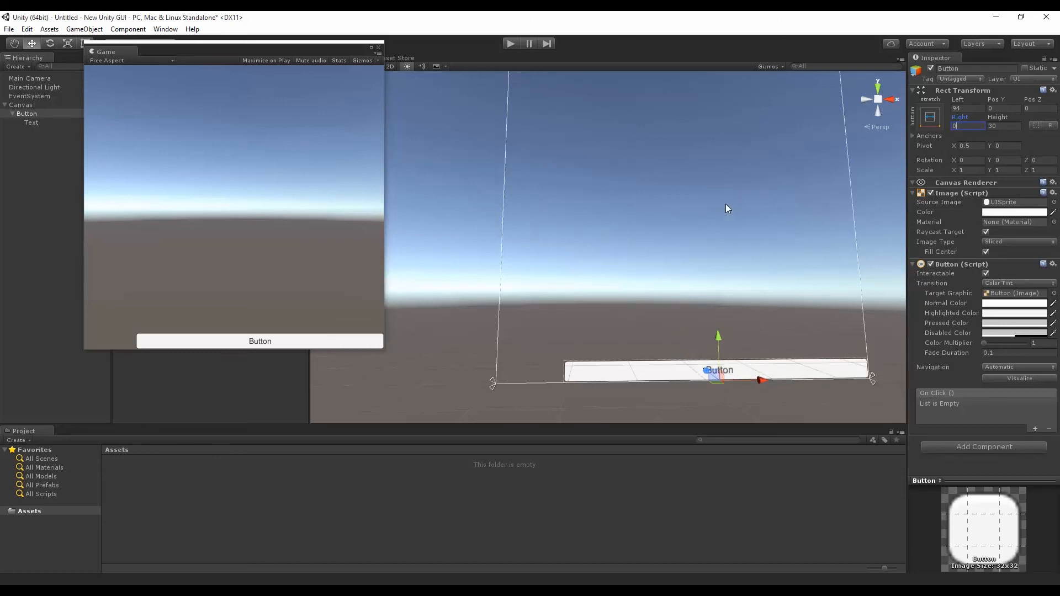
pyautogui.moveTo(900, 164)
pyautogui.write('0')
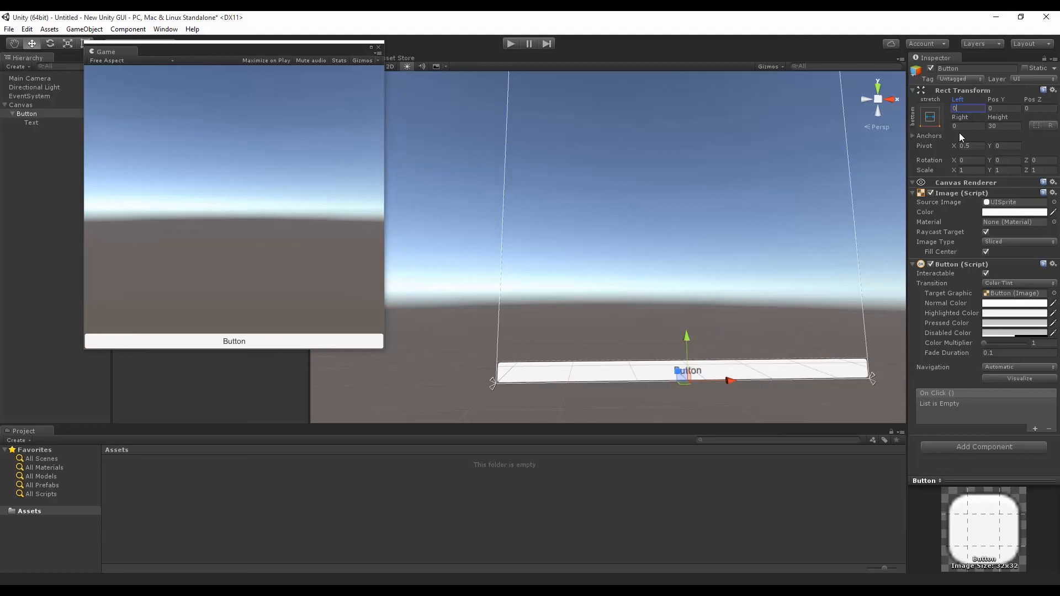
pyautogui.moveTo(403, 382)
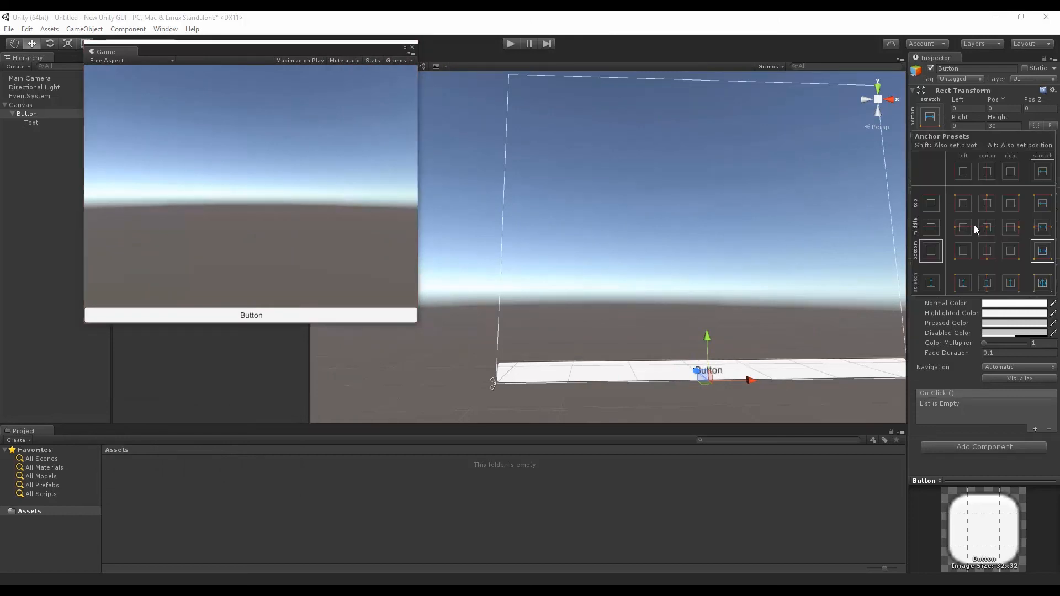
pyautogui.moveTo(983, 218)
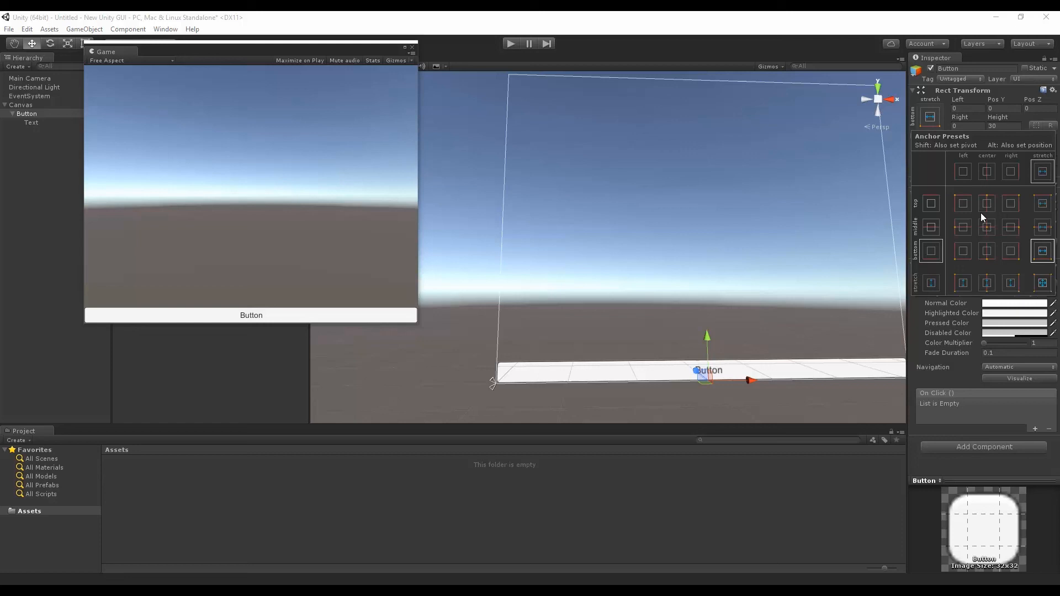
pyautogui.moveTo(1014, 232)
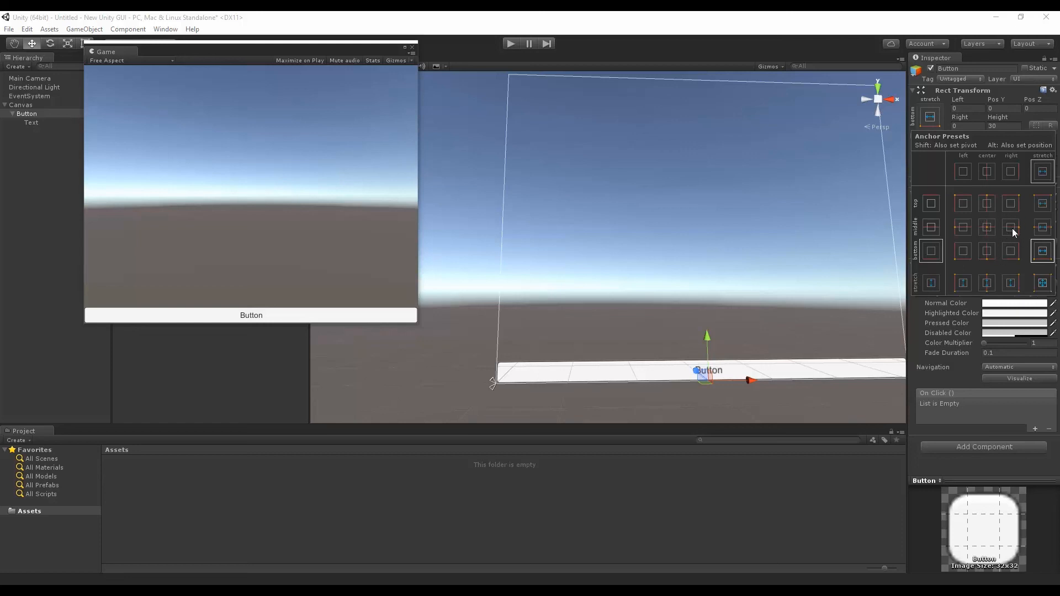
pyautogui.moveTo(658, 89)
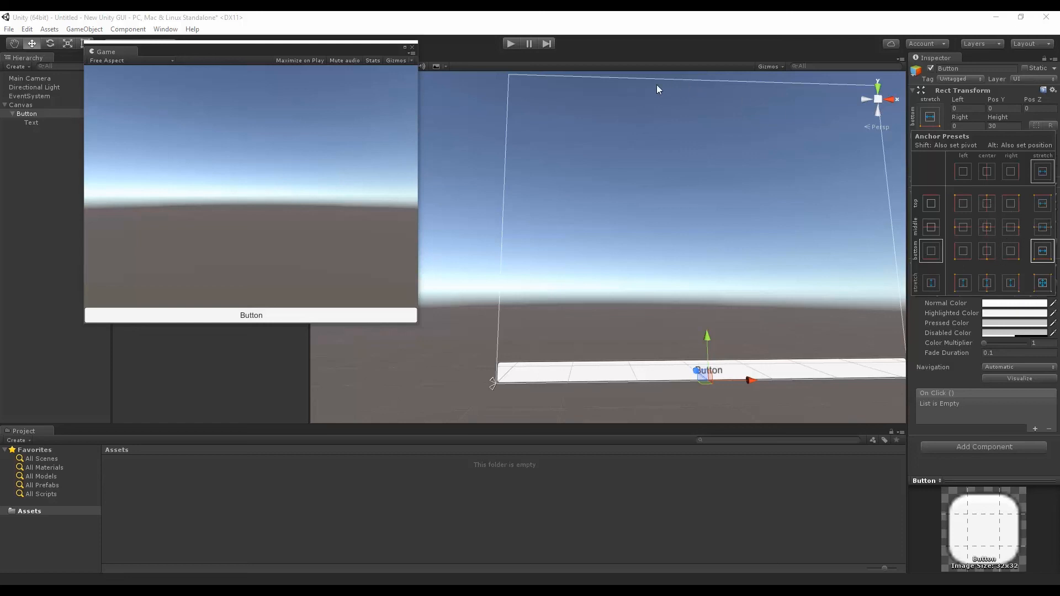
pyautogui.moveTo(413, 370)
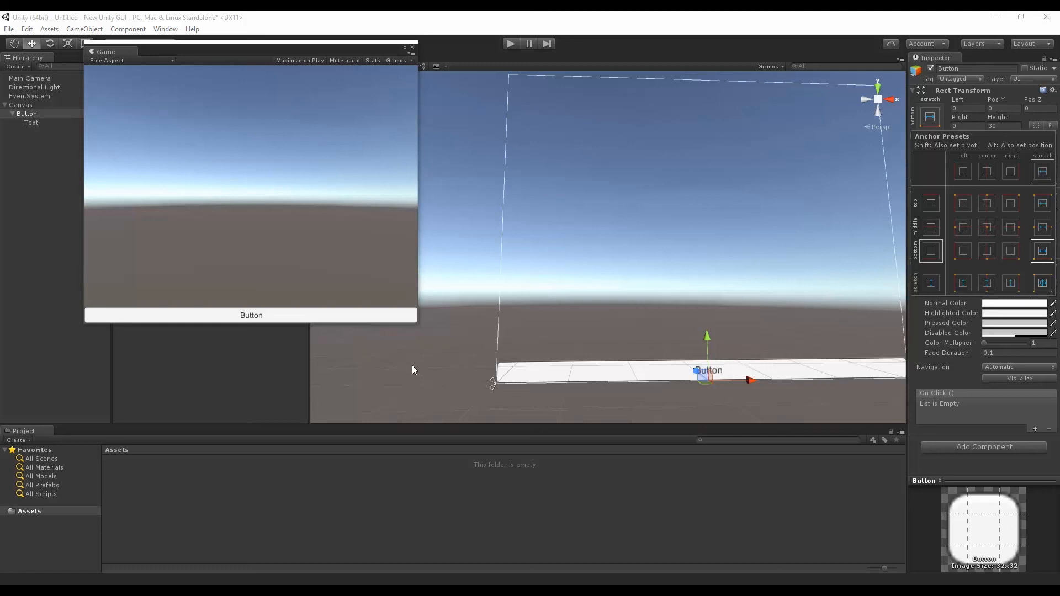